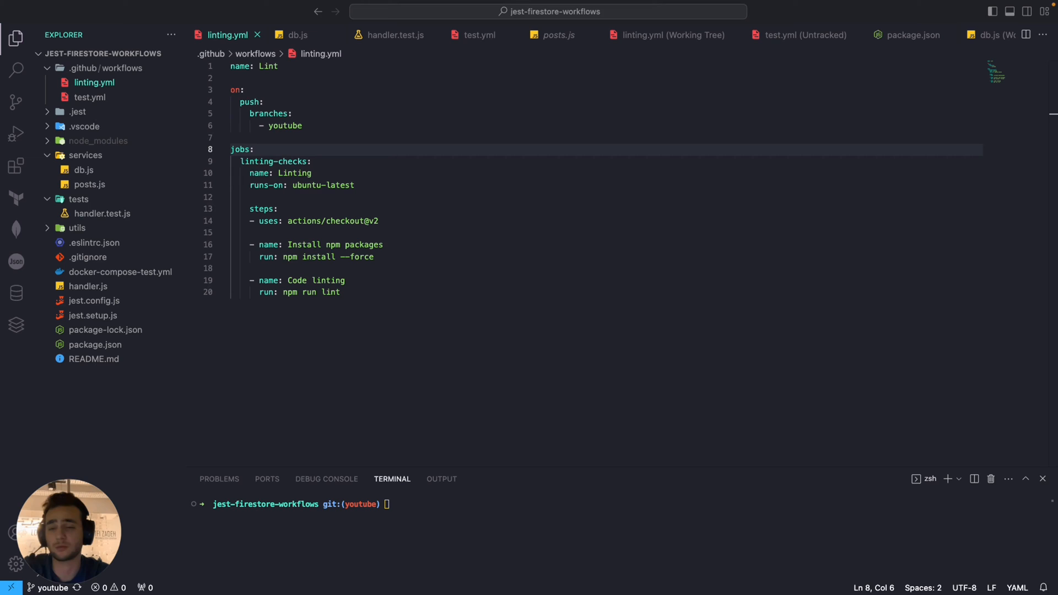
# - Replace the on: push / branches: youtube trigger in linting.yml with workflow_call:
pyautogui.click(603, 208)
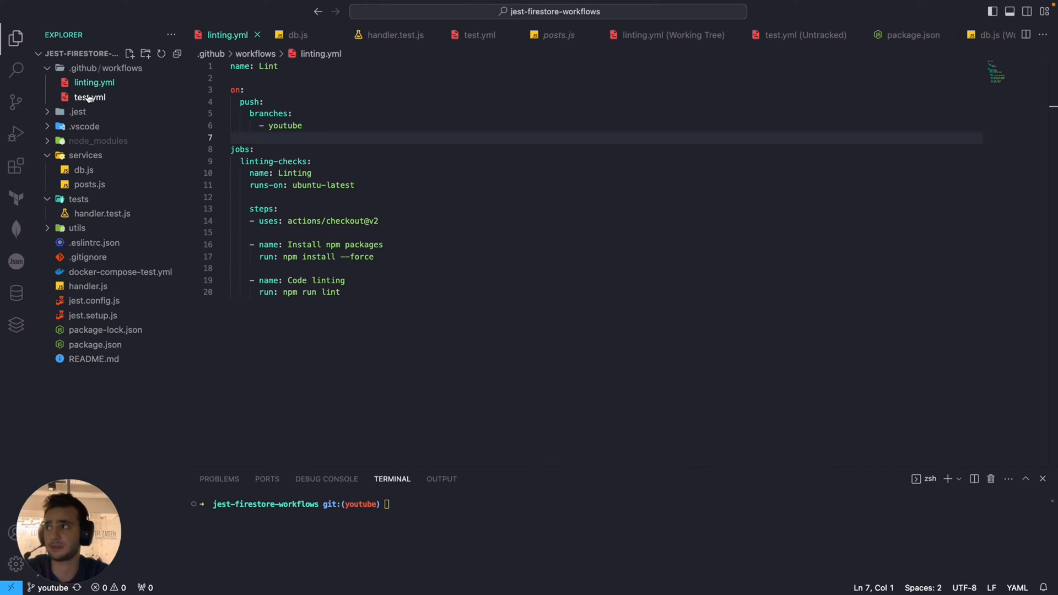
pyautogui.moveTo(90, 99)
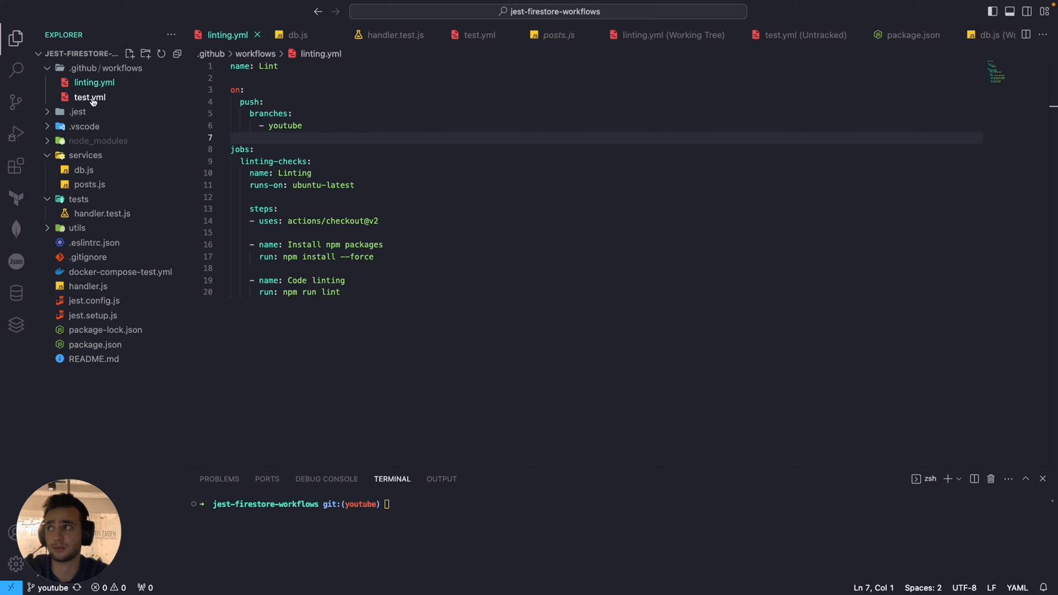
pyautogui.moveTo(109, 116)
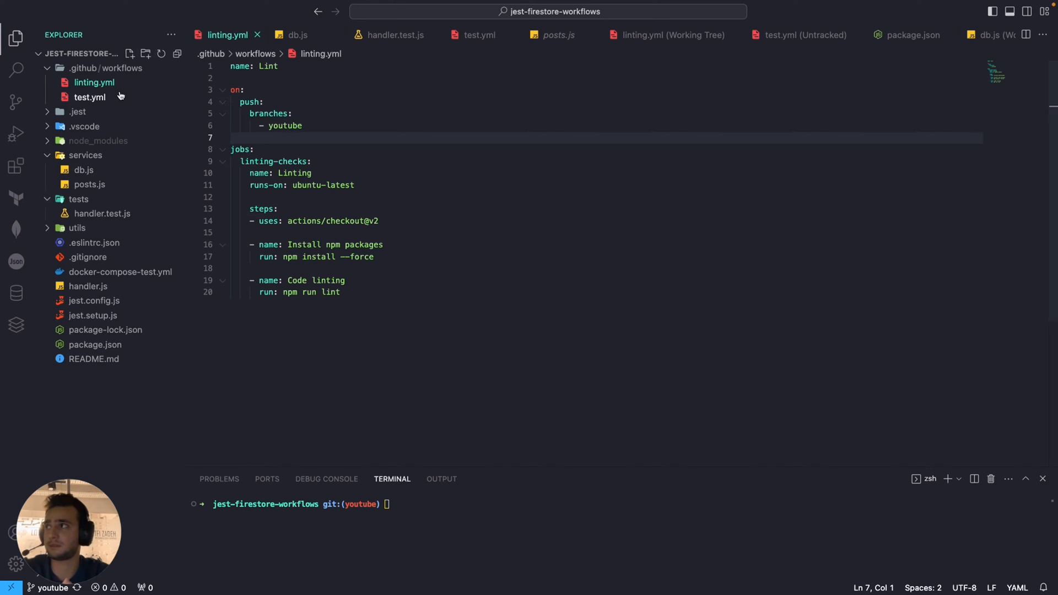
pyautogui.moveTo(89, 97)
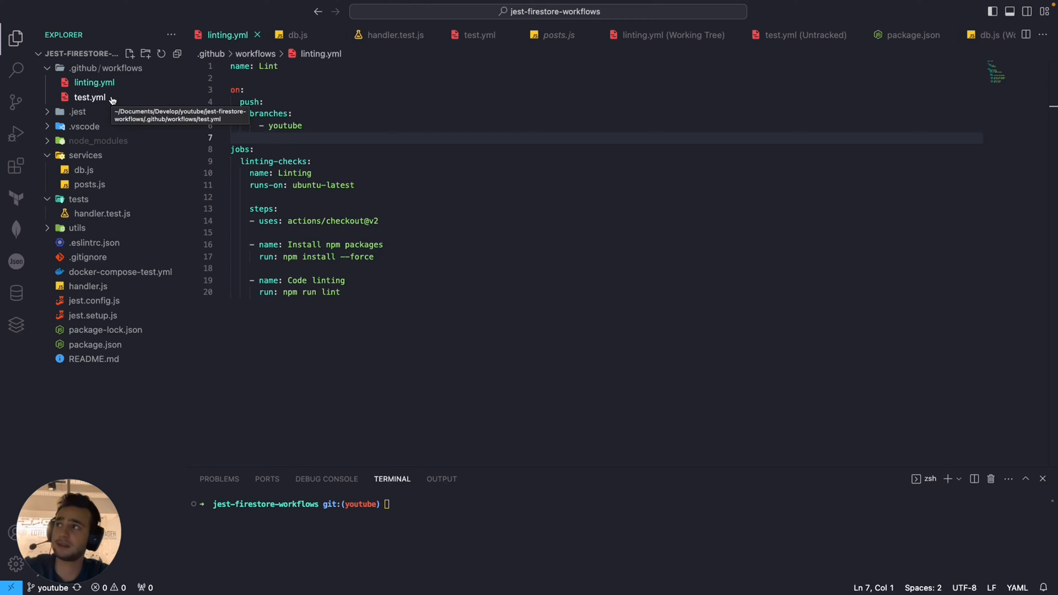
pyautogui.click(89, 97)
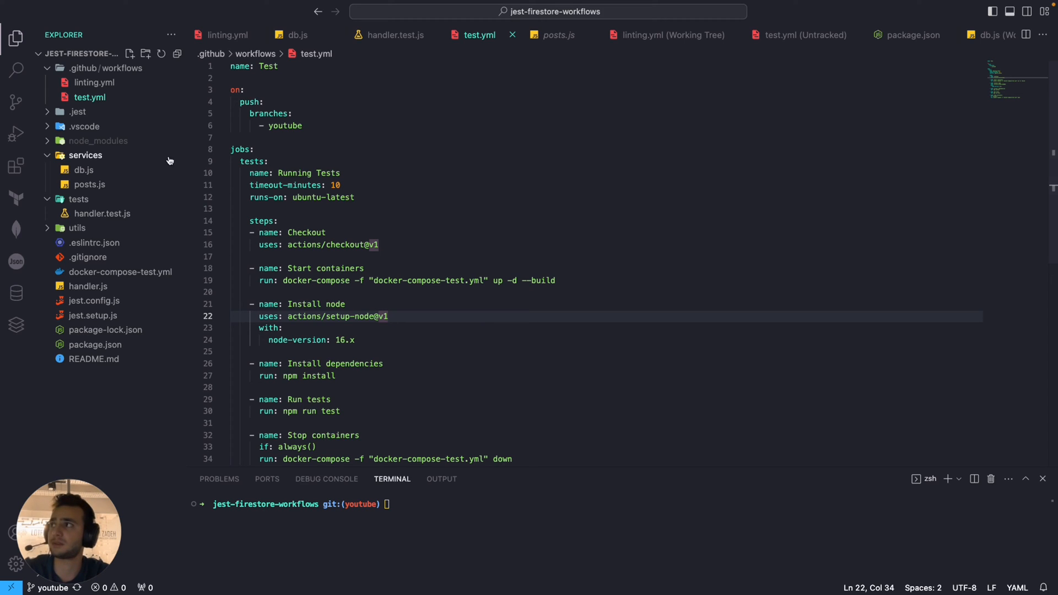
pyautogui.moveTo(89, 97)
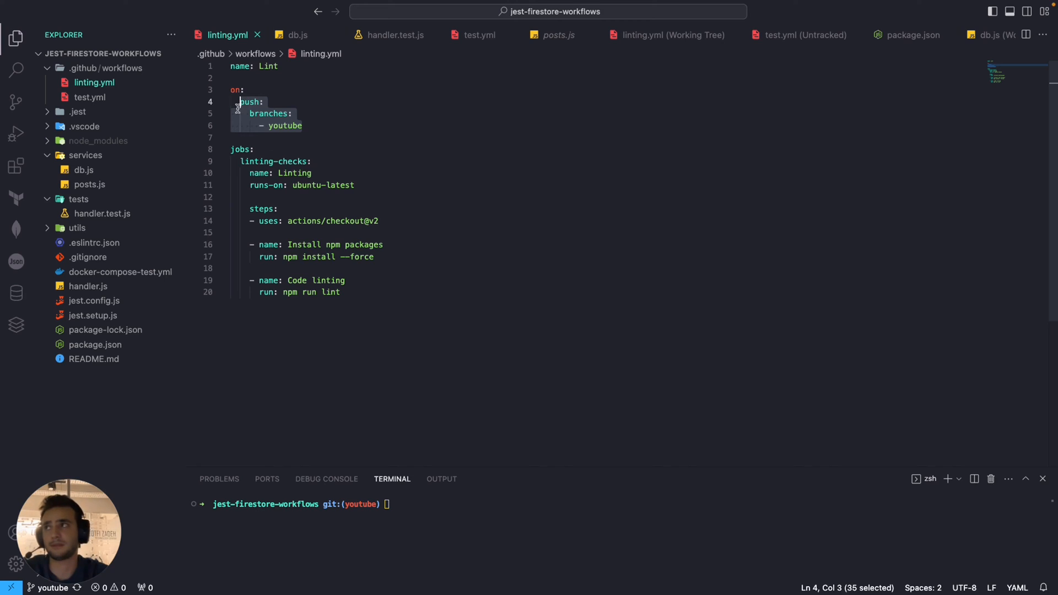
pyautogui.click(303, 126)
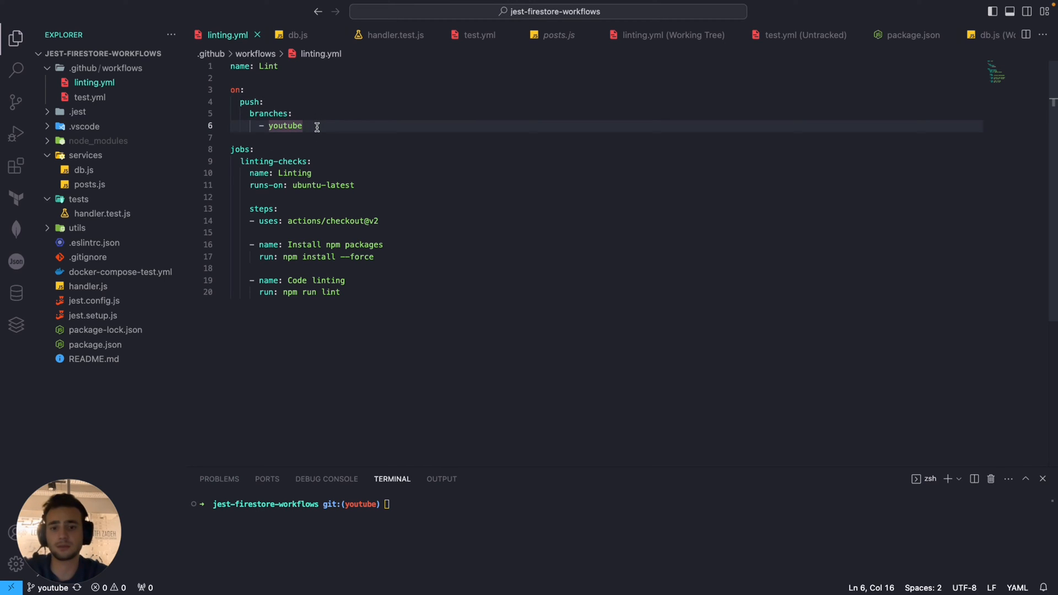
pyautogui.moveTo(287, 262)
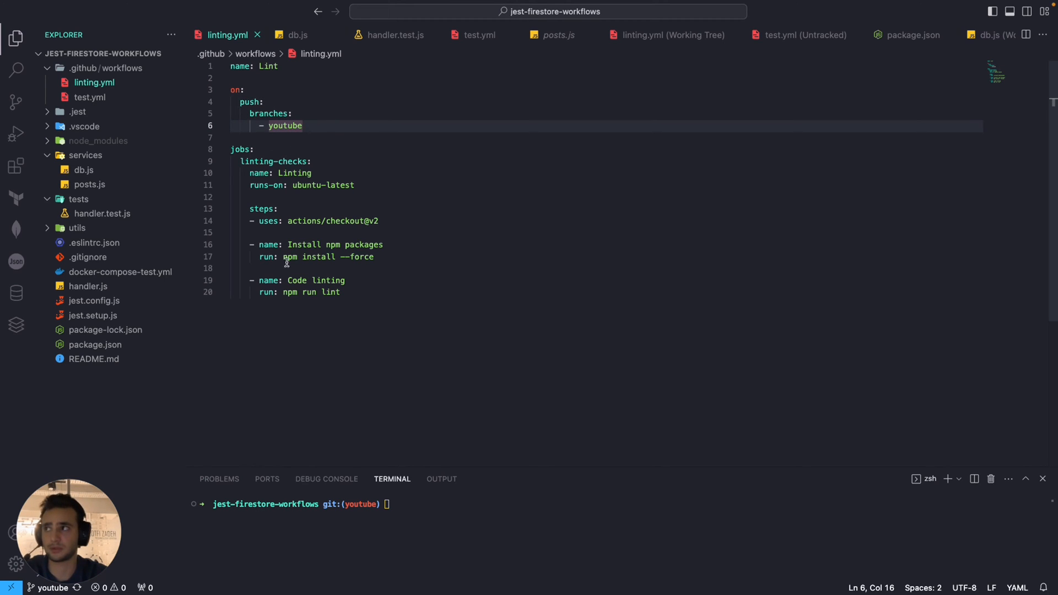
pyautogui.moveTo(296, 146)
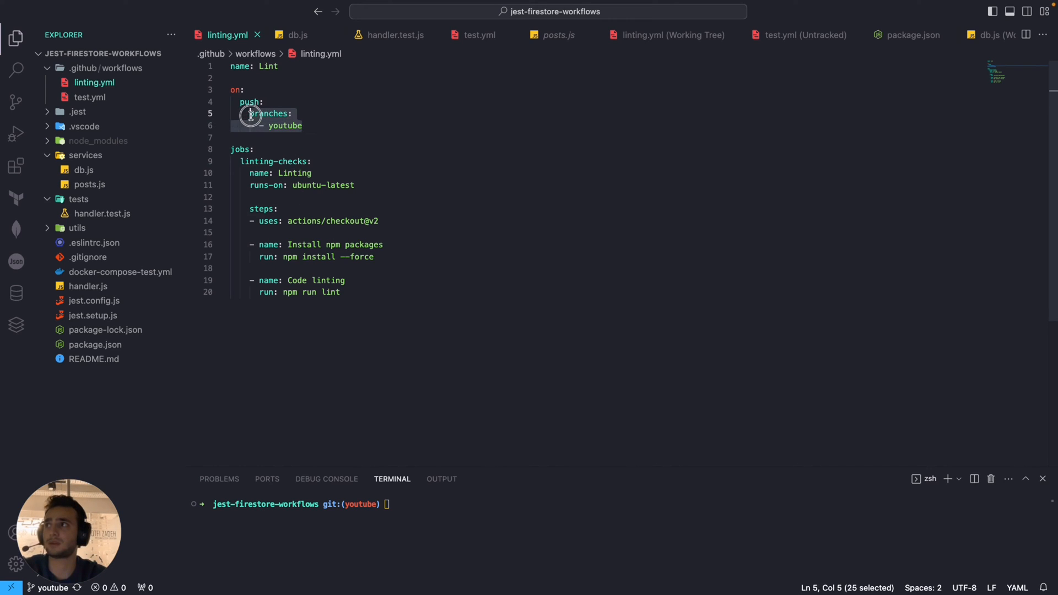
pyautogui.write('workflow_call:')
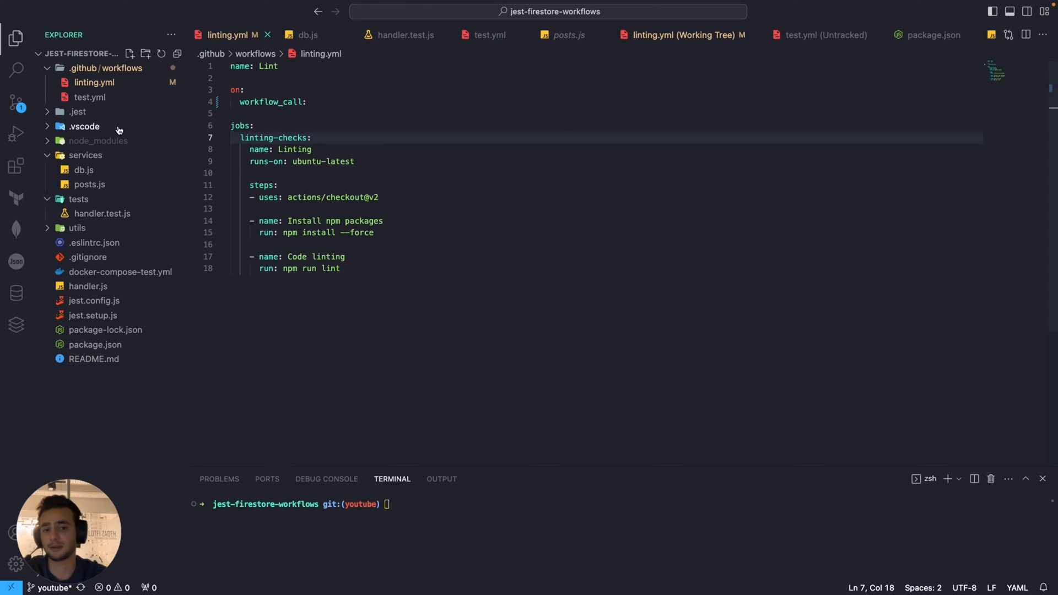
pyautogui.moveTo(89, 99)
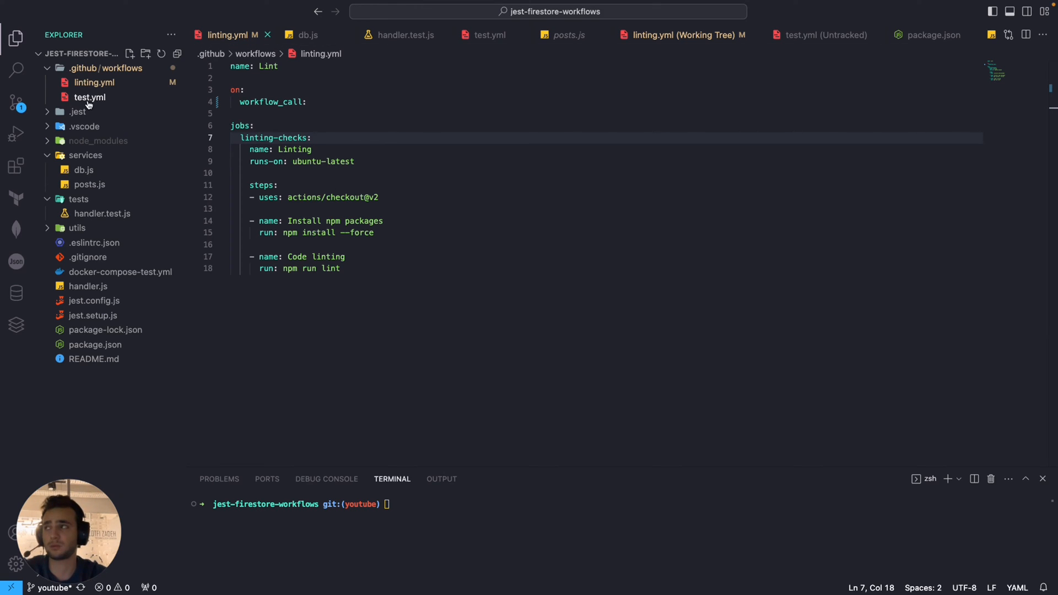
# - Switch to test.yml in the .github/workflows folder to edit its jobs
pyautogui.click(89, 97)
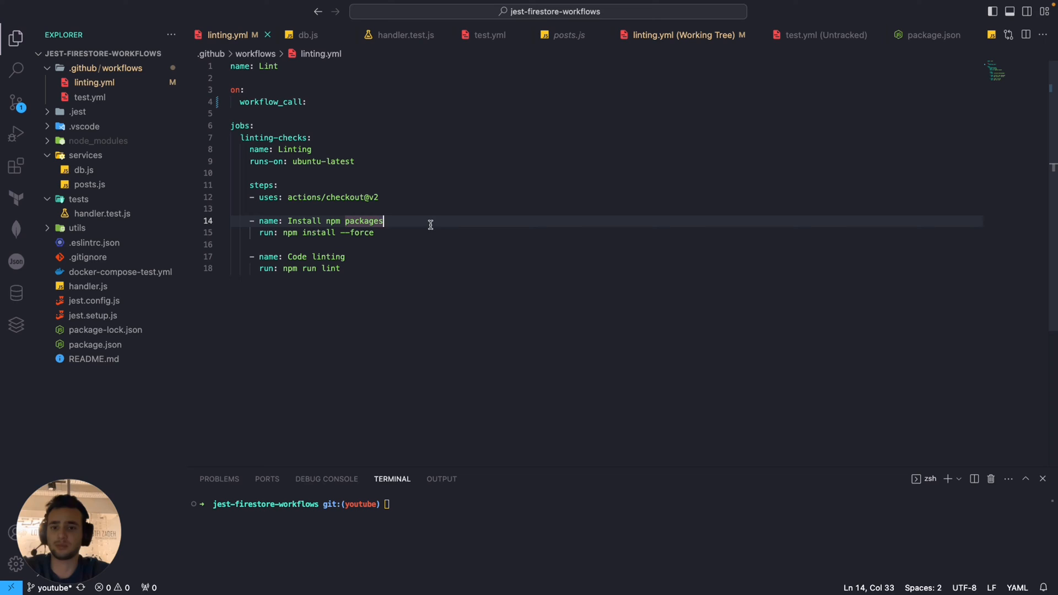
pyautogui.moveTo(313, 209)
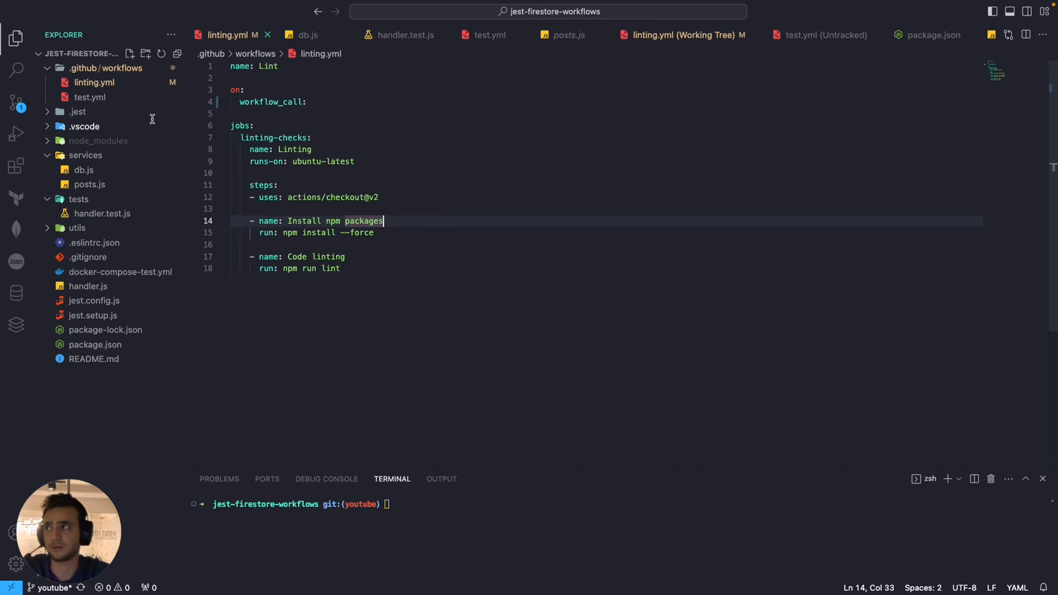
pyautogui.moveTo(490, 184)
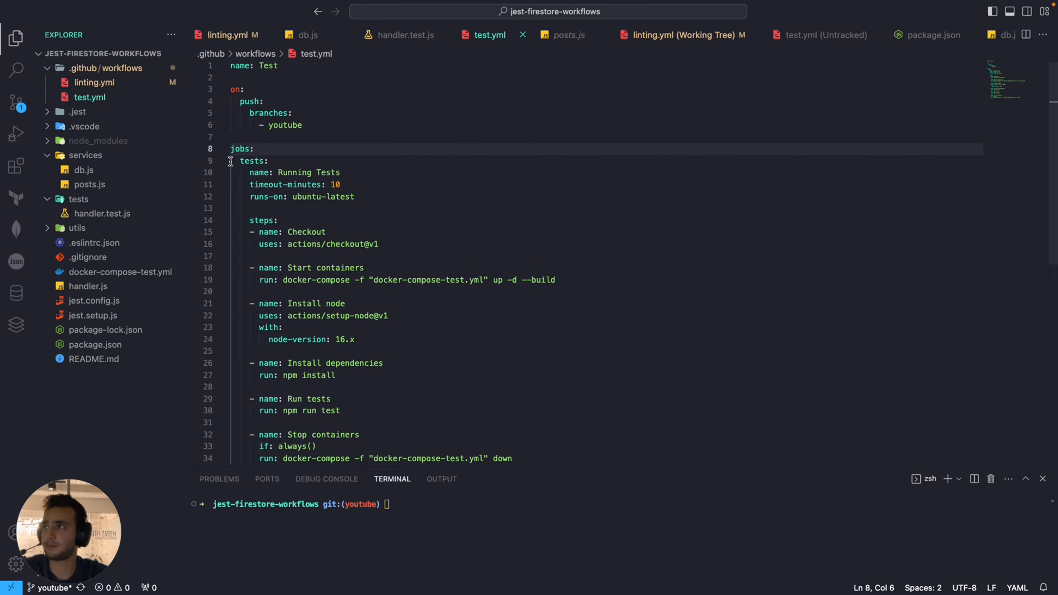
# - Fold the tests job and add a linting job under jobs: with uses: ./.github/workflows/linting.yml
pyautogui.click(223, 161)
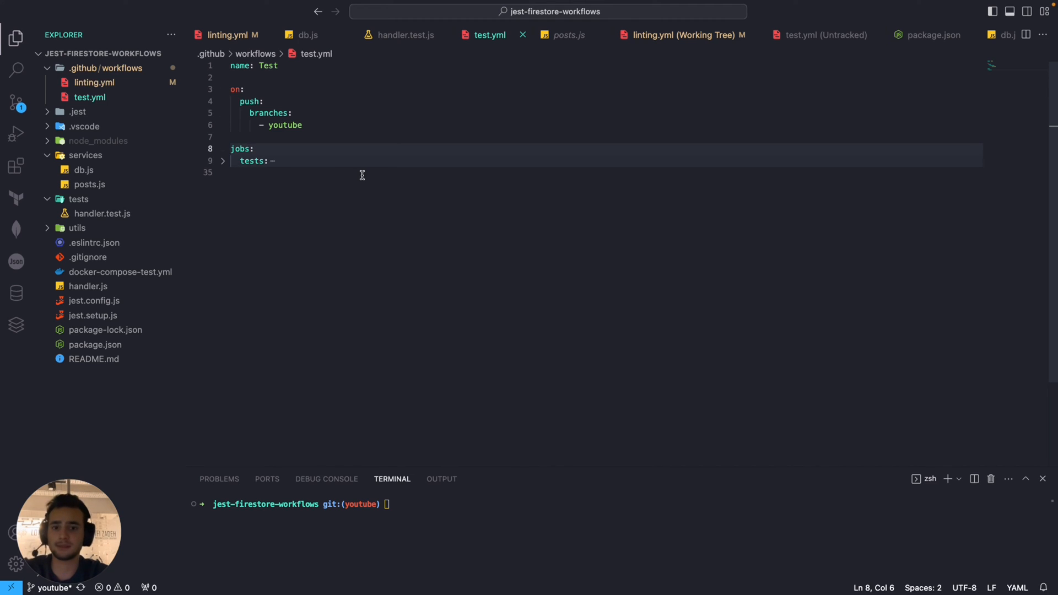
pyautogui.moveTo(250, 170)
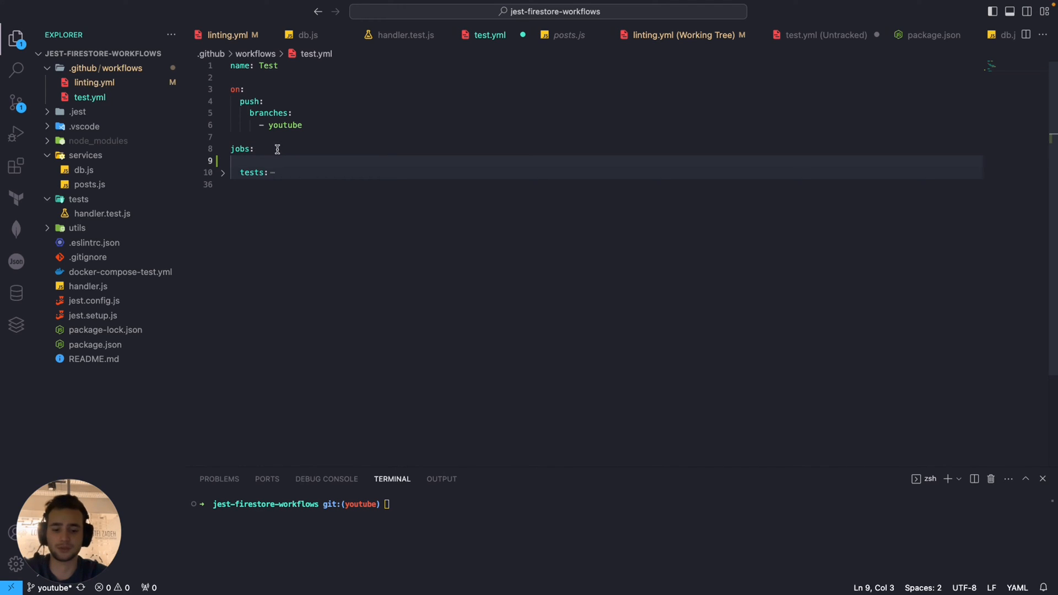
pyautogui.write('linting:')
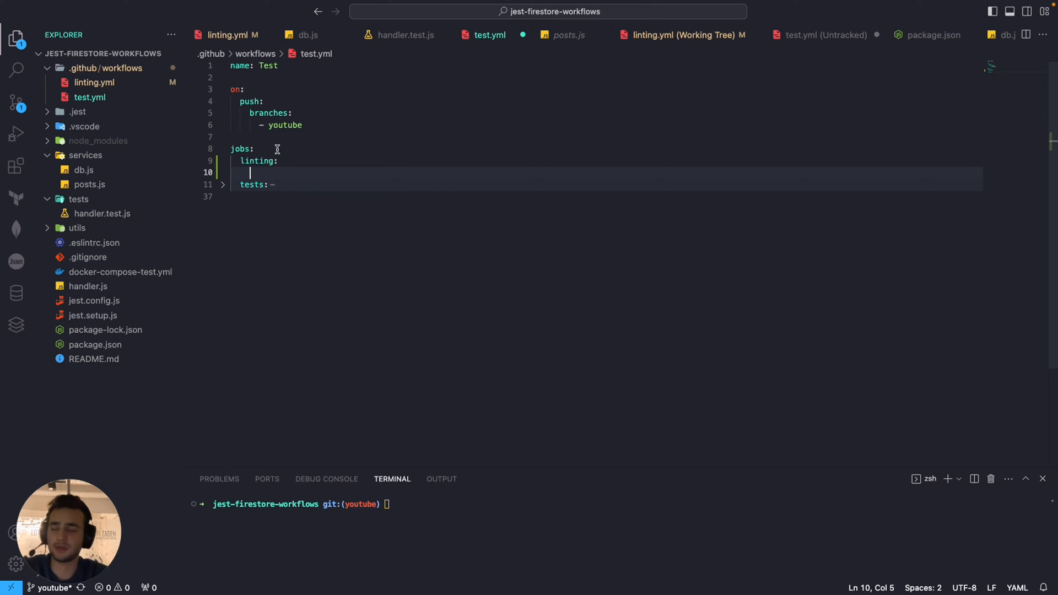
pyautogui.write('us')
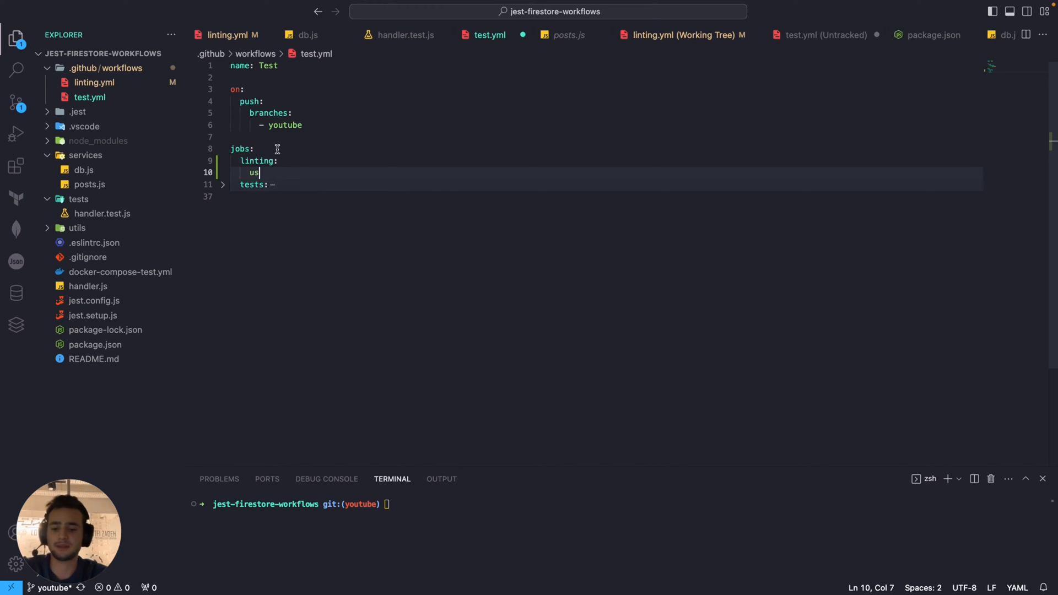
pyautogui.write('es:')
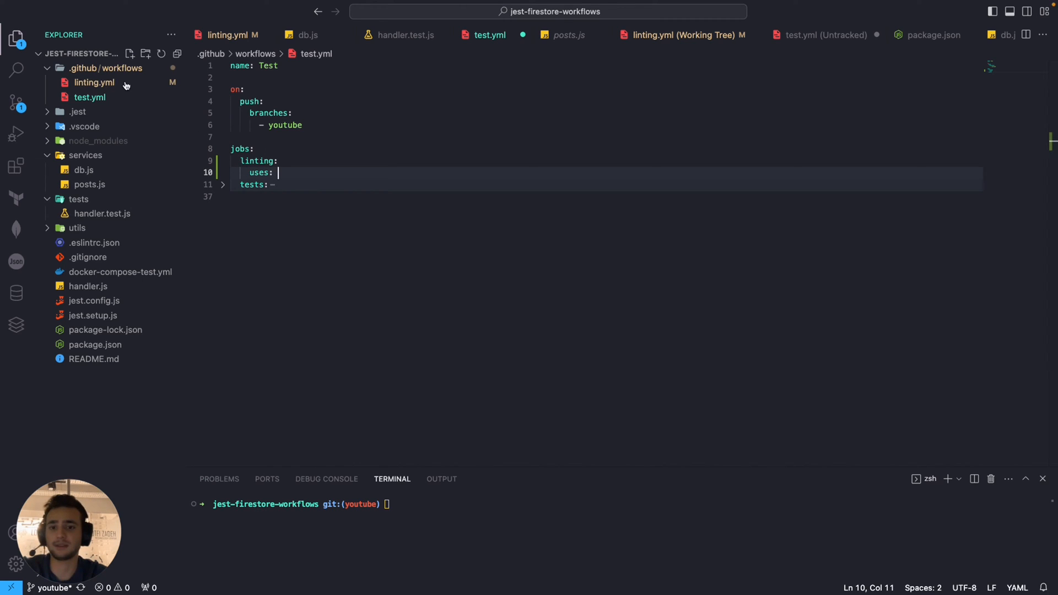
pyautogui.moveTo(316, 177)
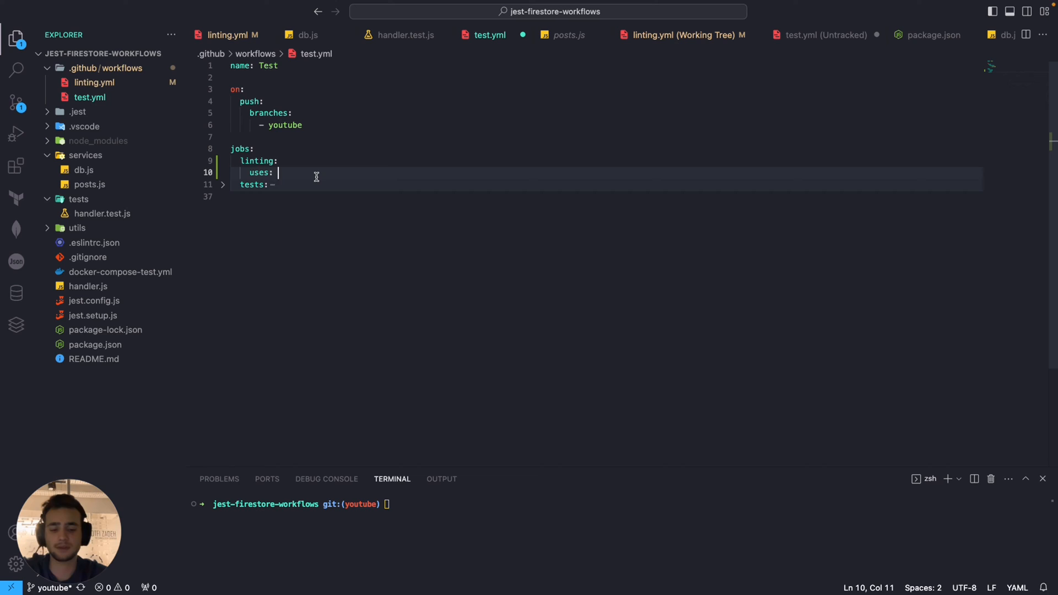
pyautogui.write('./.')
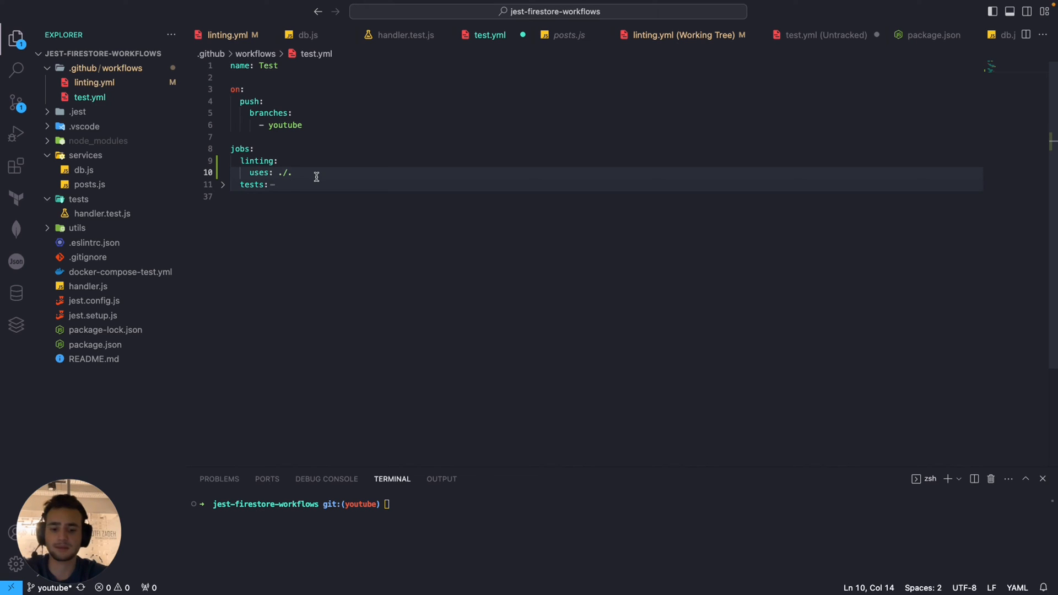
pyautogui.write('github/wor')
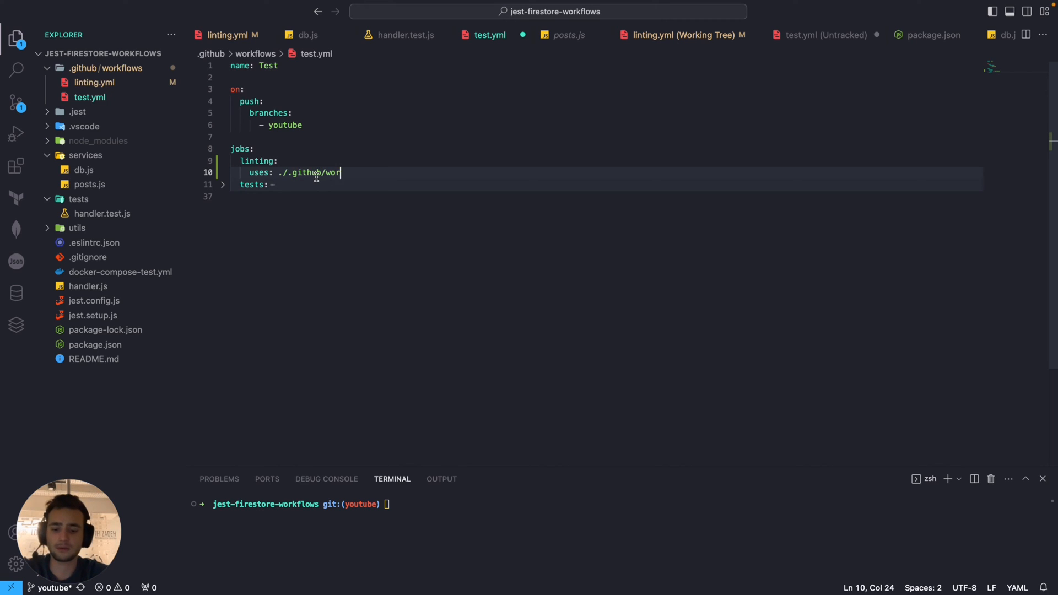
pyautogui.write('kf')
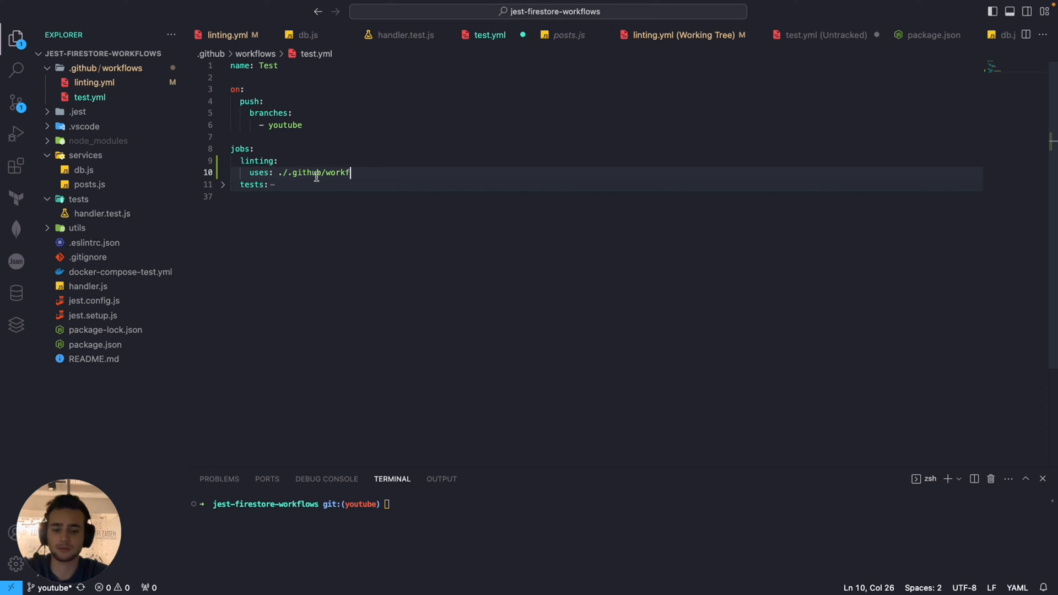
pyautogui.write('lows/')
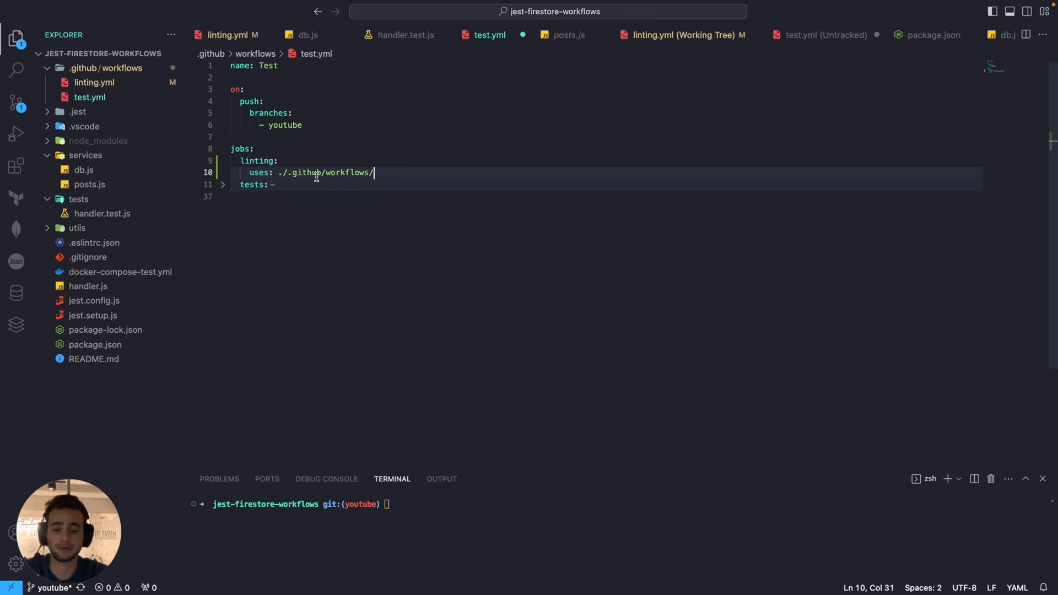
pyautogui.write('linting.yml')
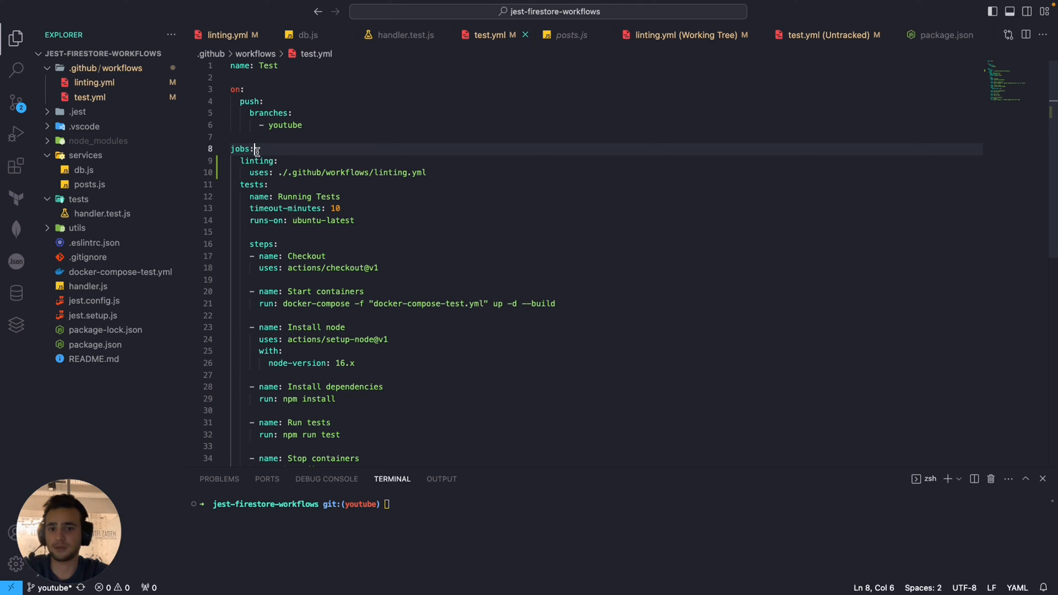
pyautogui.moveTo(318, 99)
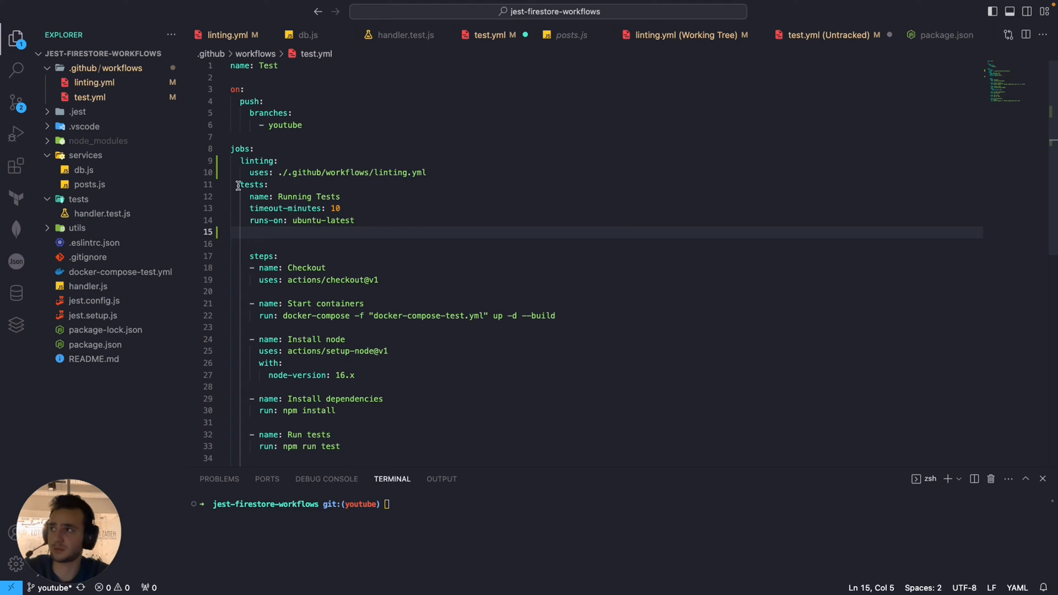
# - Add needs: [linting] to the tests job so it waits for the linting job
pyautogui.doubleClick(250, 184)
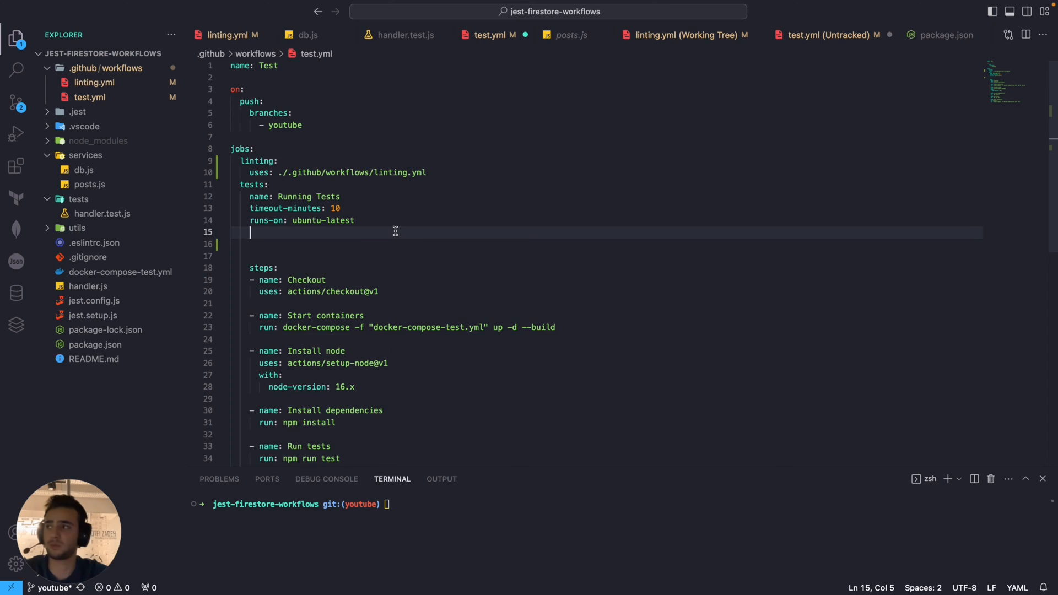
pyautogui.write('needs')
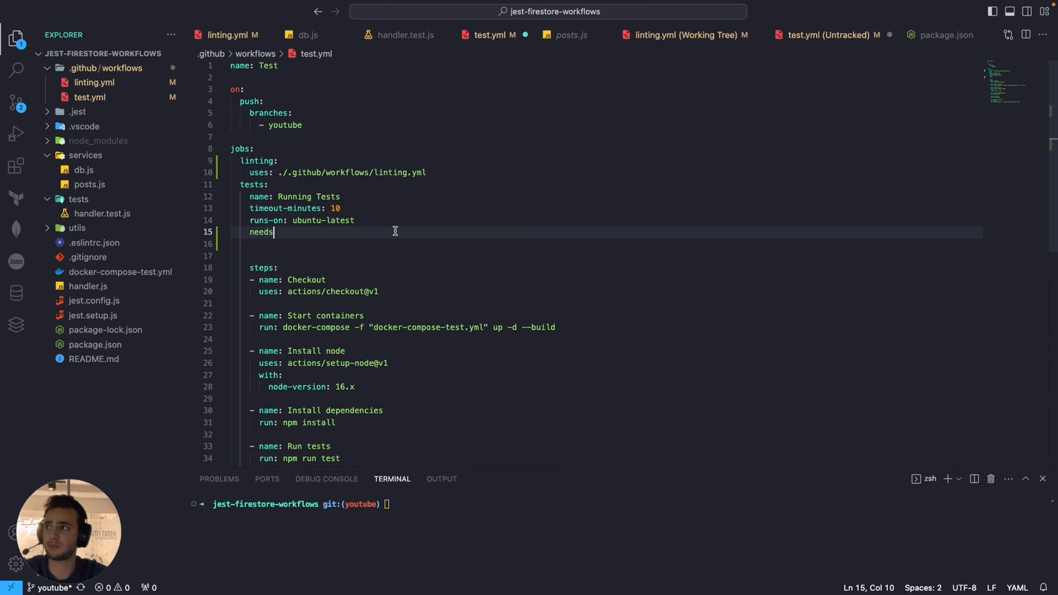
pyautogui.write(':')
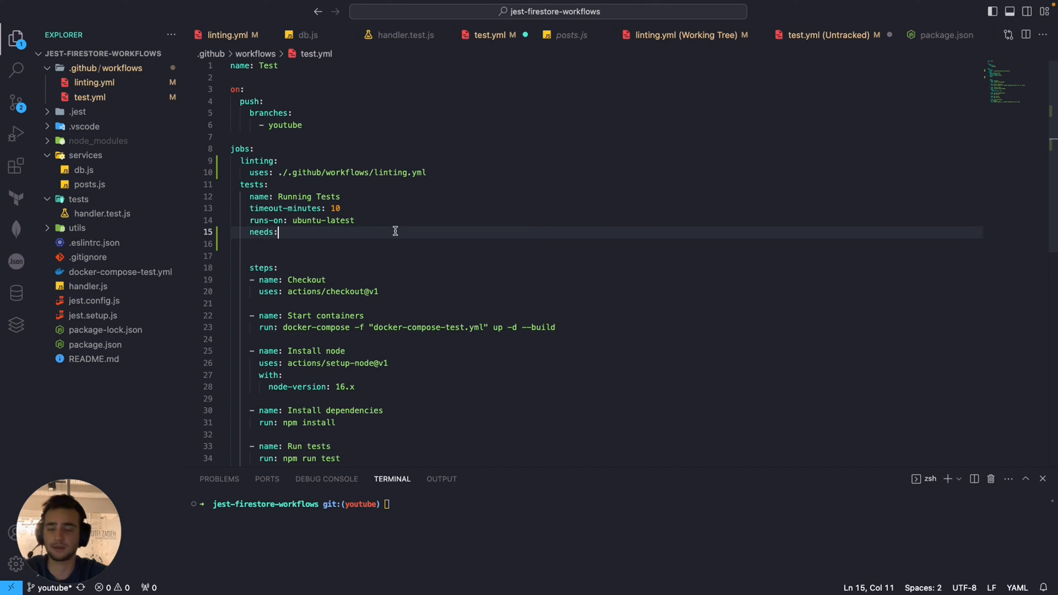
pyautogui.write('[linting]')
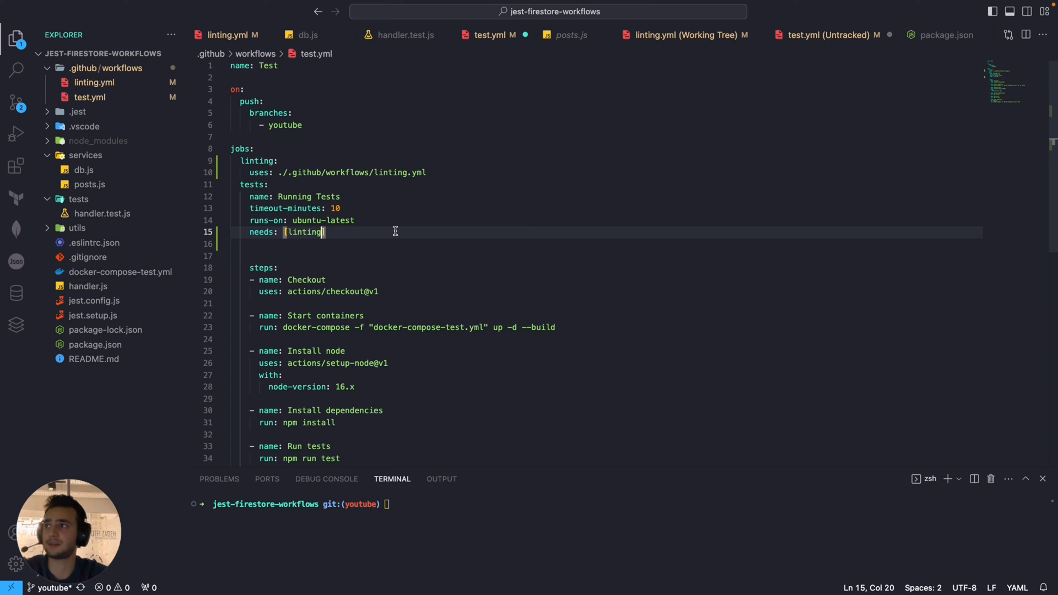
pyautogui.doubleClick(305, 231)
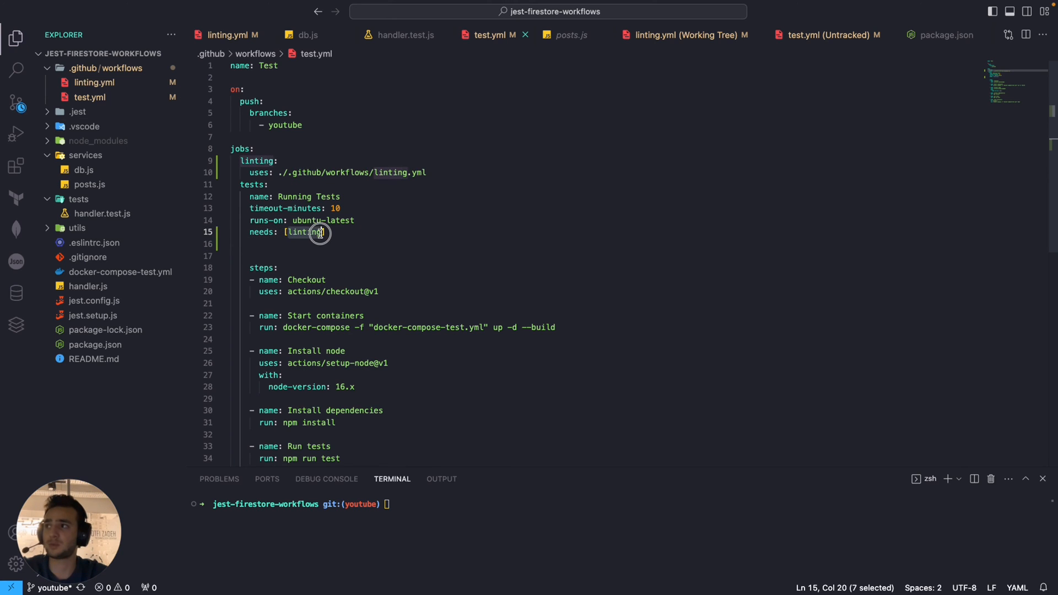
# - Review the linting job's reusable workflow path and confirm linting.yml's workflow_call trigger
pyautogui.click(243, 161)
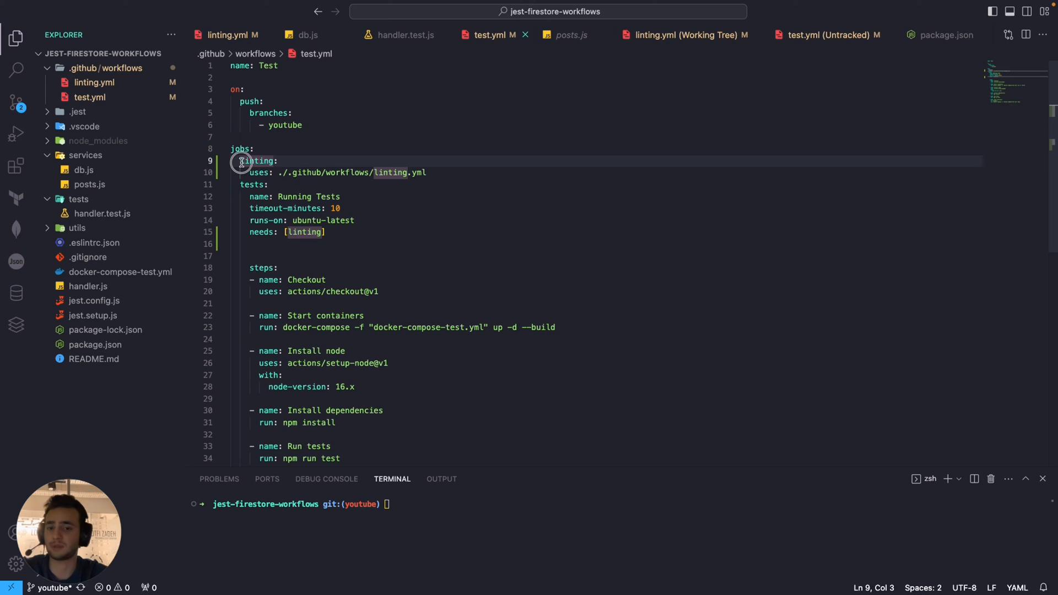
pyautogui.doubleClick(258, 161)
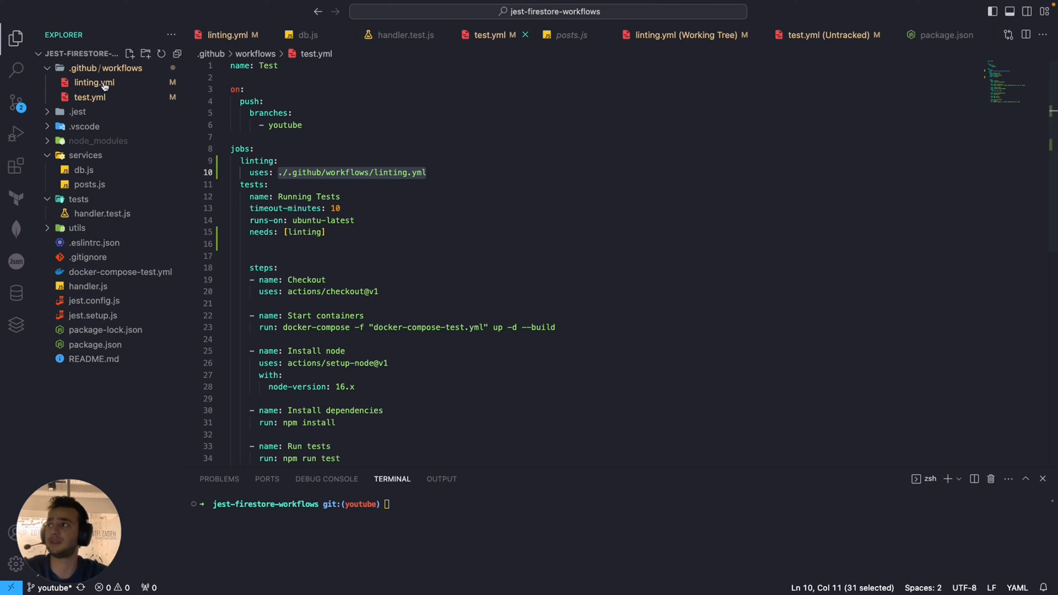
pyautogui.click(94, 83)
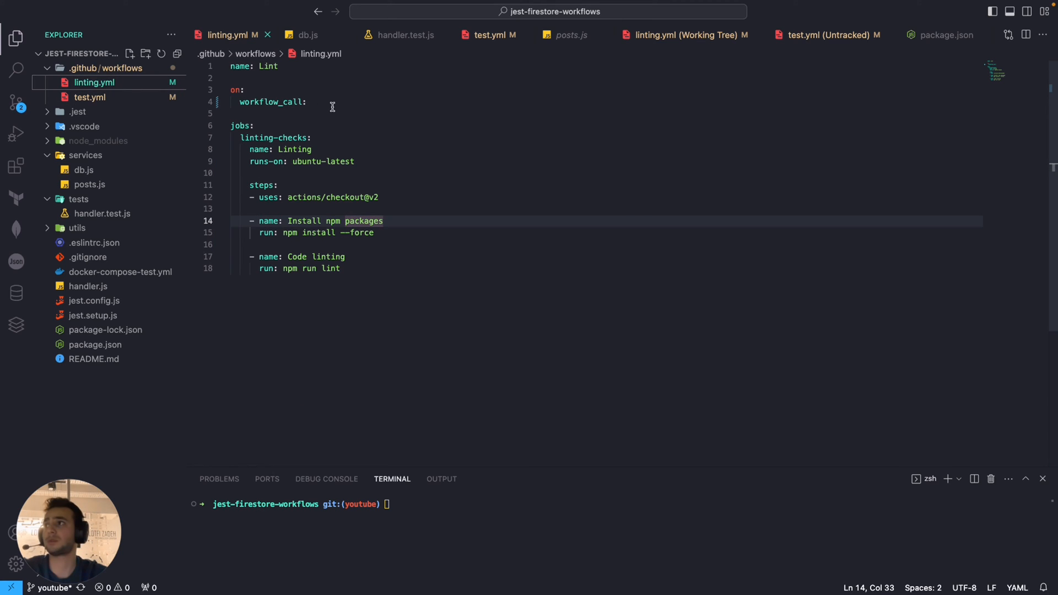
pyautogui.doubleClick(271, 101)
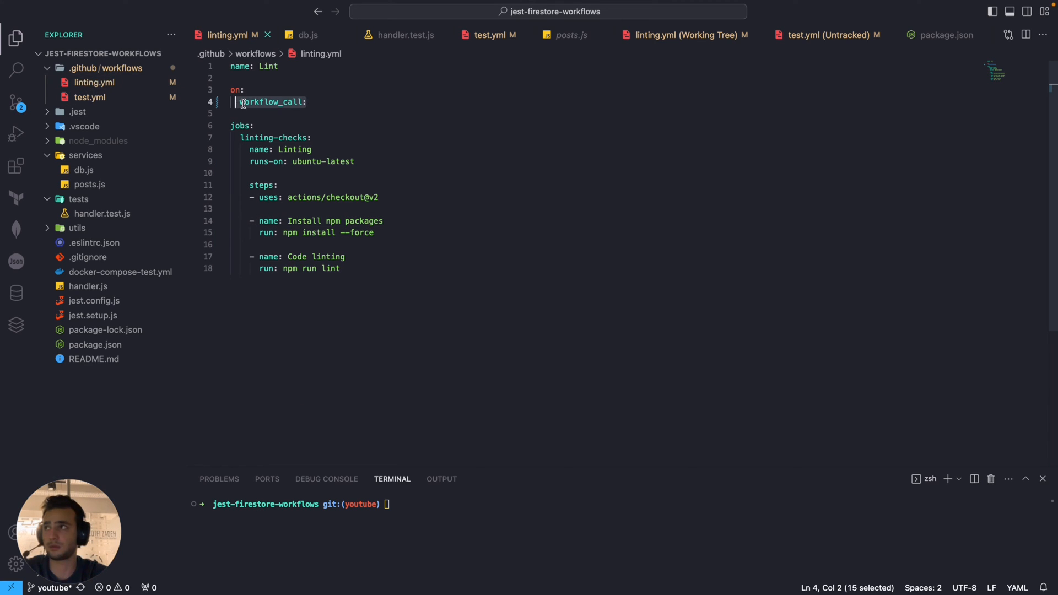
pyautogui.click(88, 97)
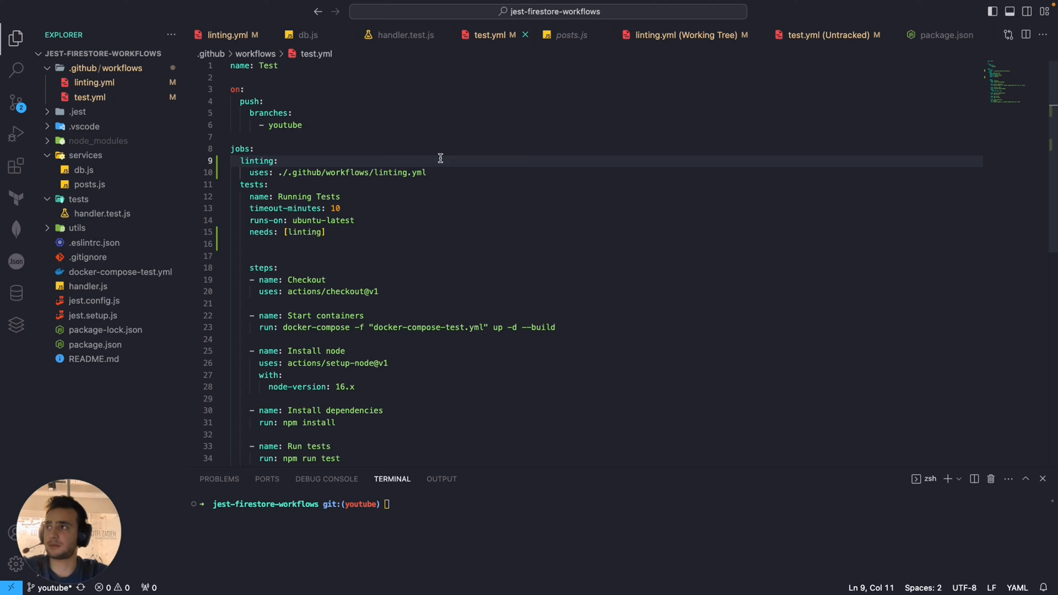
# - Stage test.yml in Source Control alongside linting.yml and return to the Explorer
pyautogui.write('git')
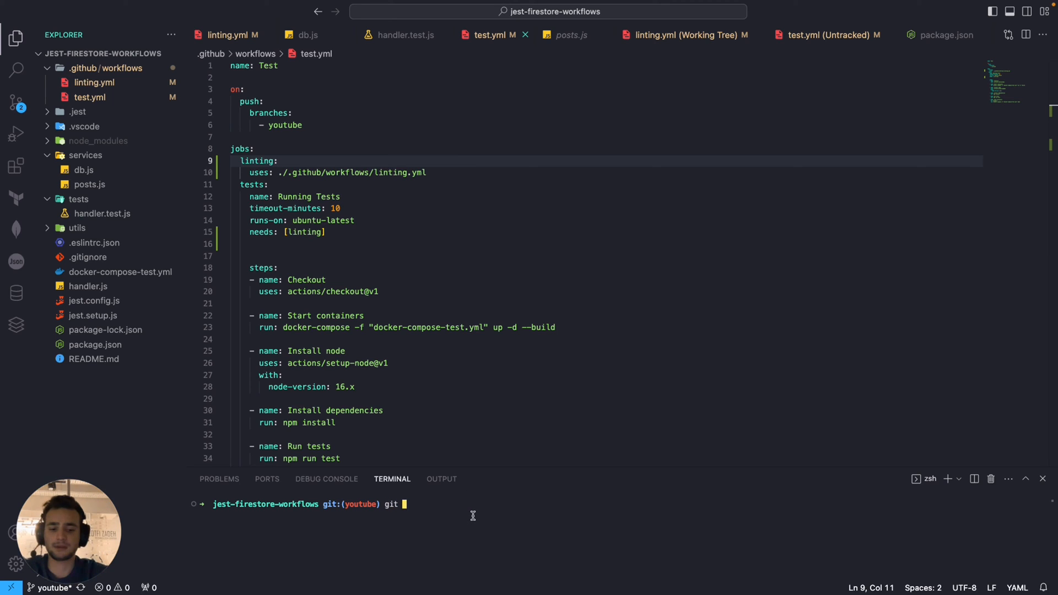
pyautogui.moveTo(15, 103)
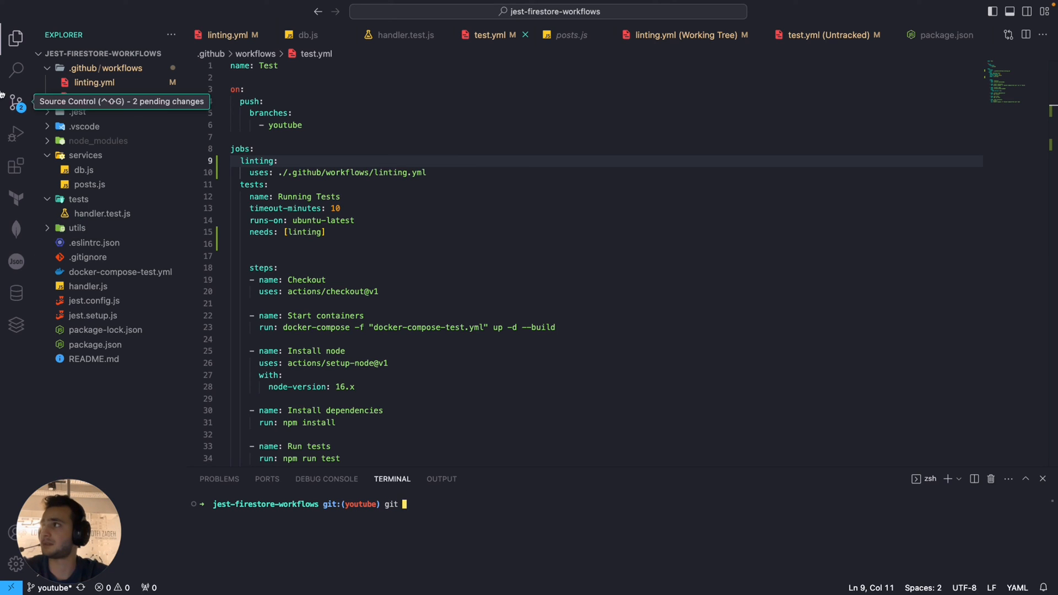
pyautogui.click(17, 101)
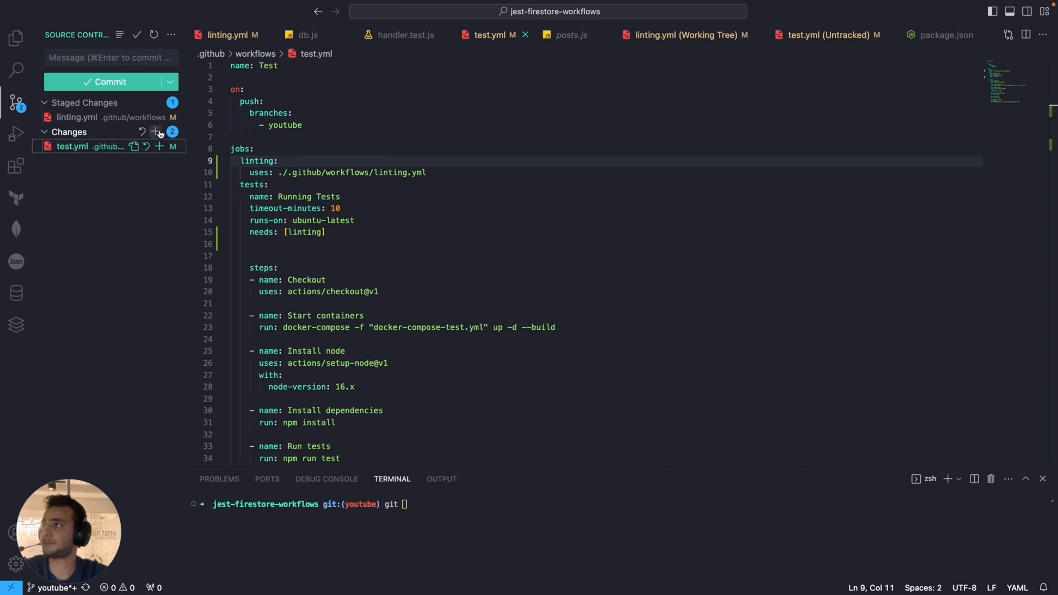
pyautogui.click(16, 38)
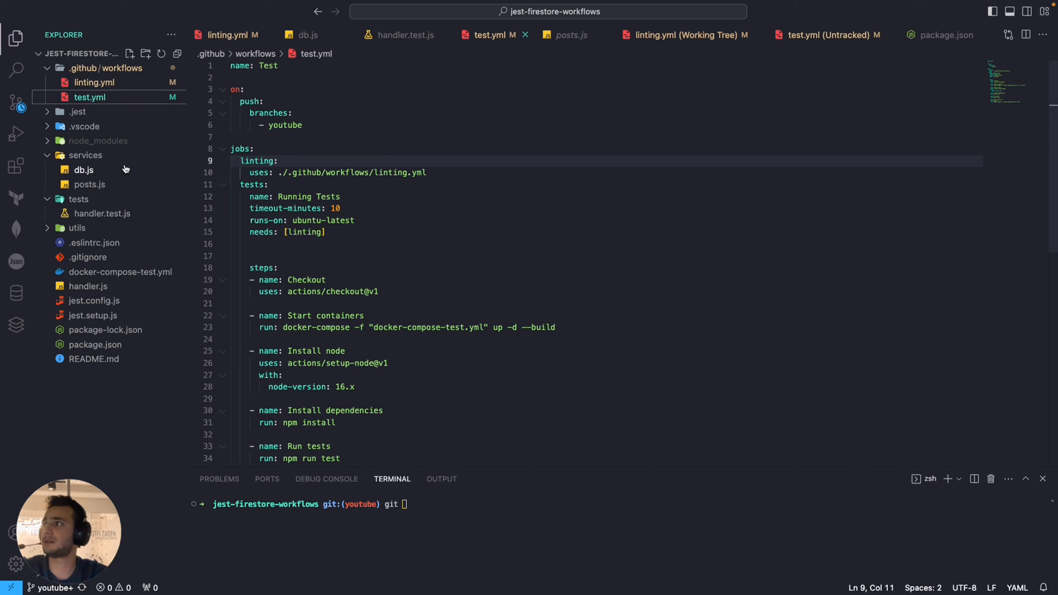
pyautogui.click(84, 170)
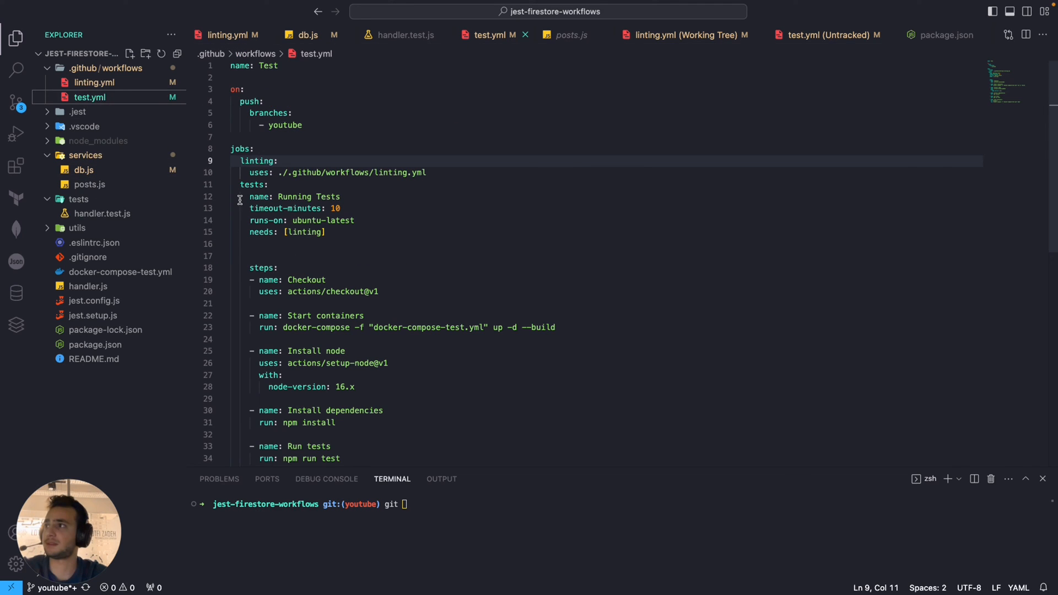
pyautogui.doubleClick(253, 184)
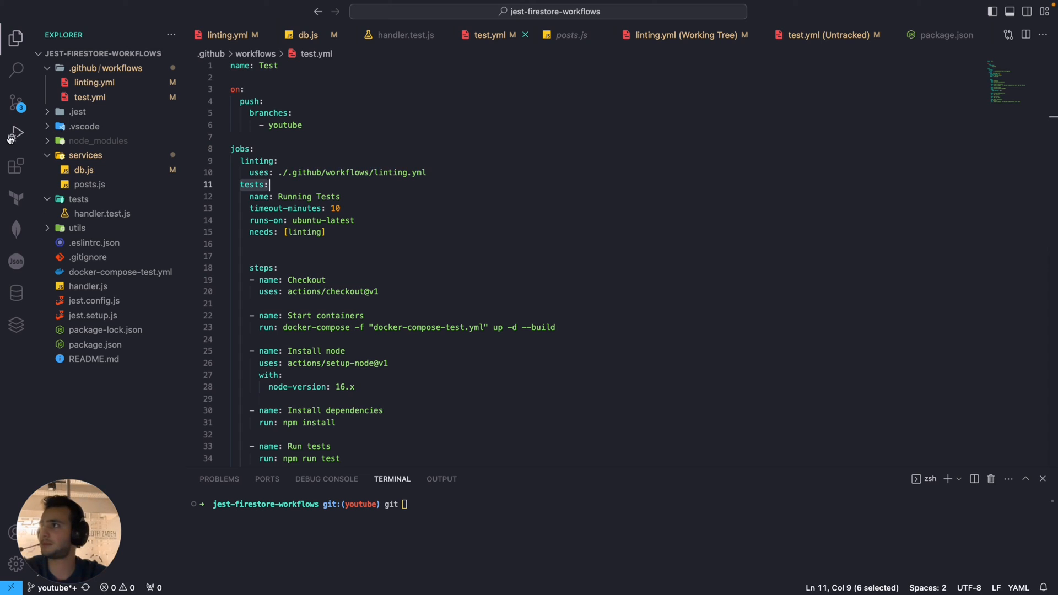
pyautogui.moveTo(359, 262)
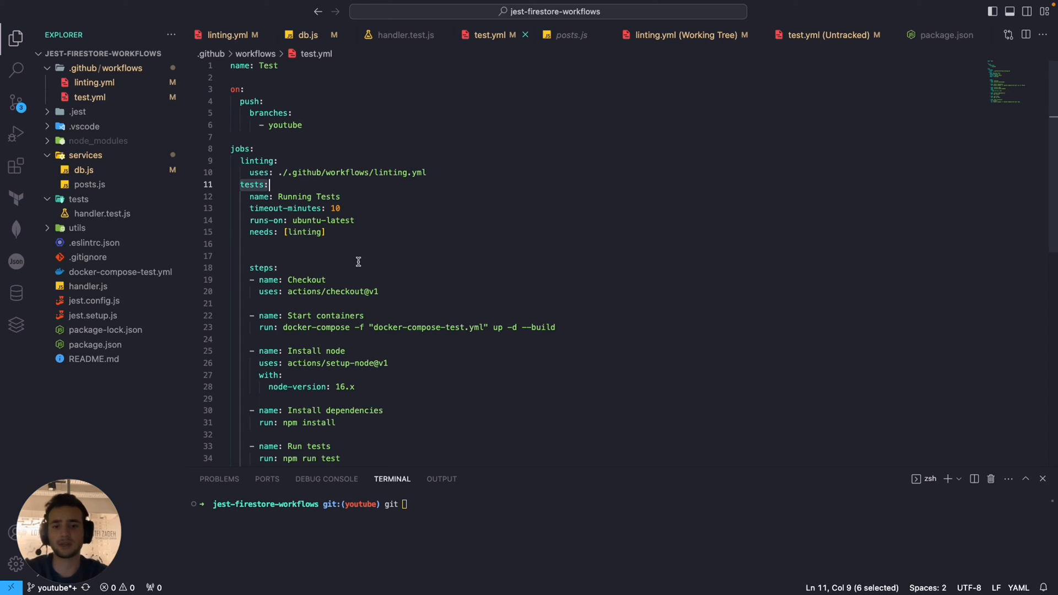
pyautogui.moveTo(325, 156)
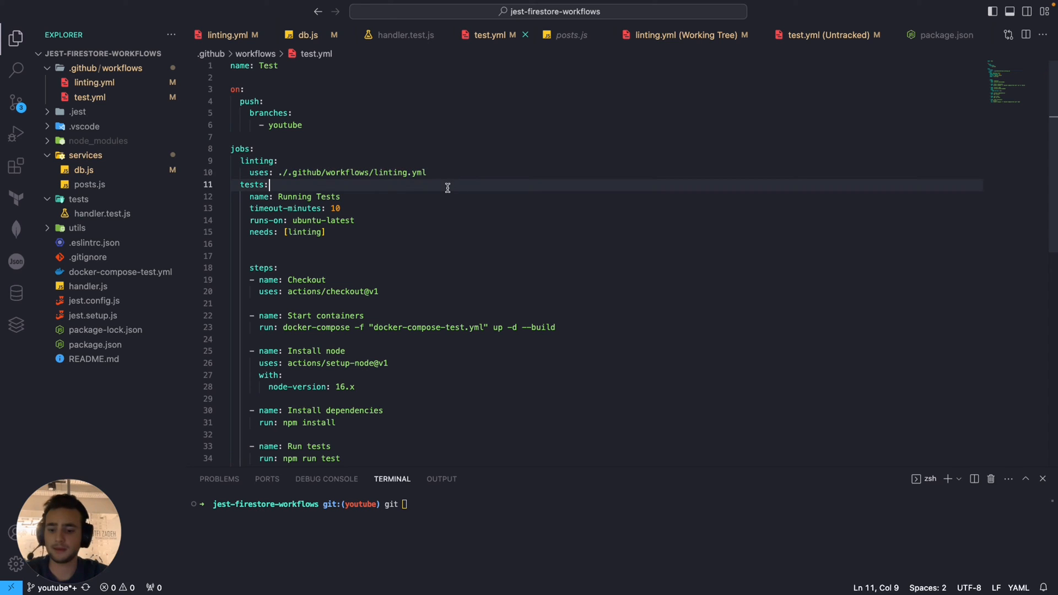
# - Review the db.js change in Source Control and stage it for the commit
pyautogui.click(17, 102)
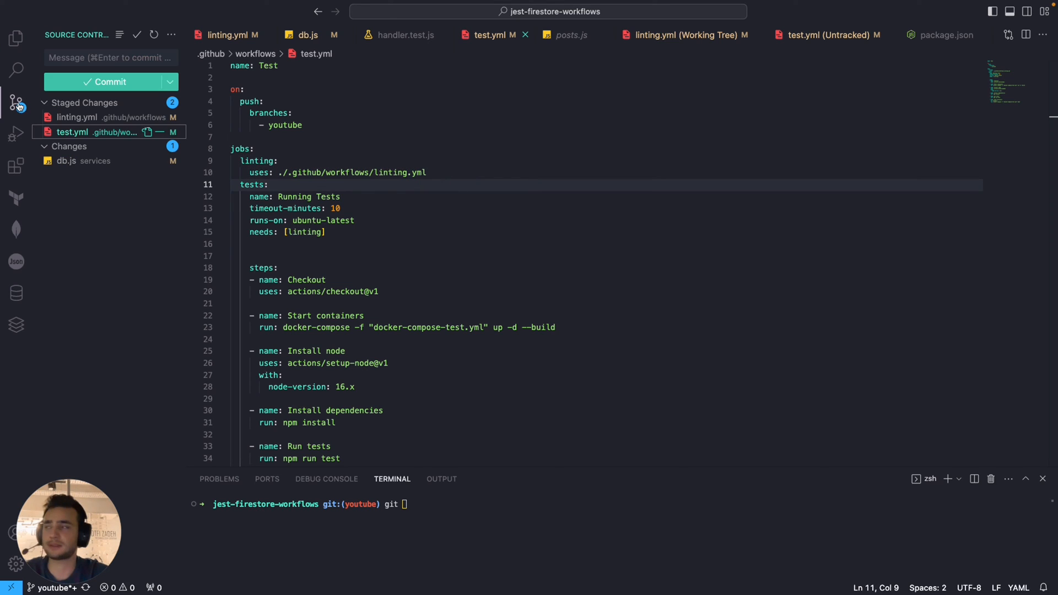
pyautogui.click(66, 161)
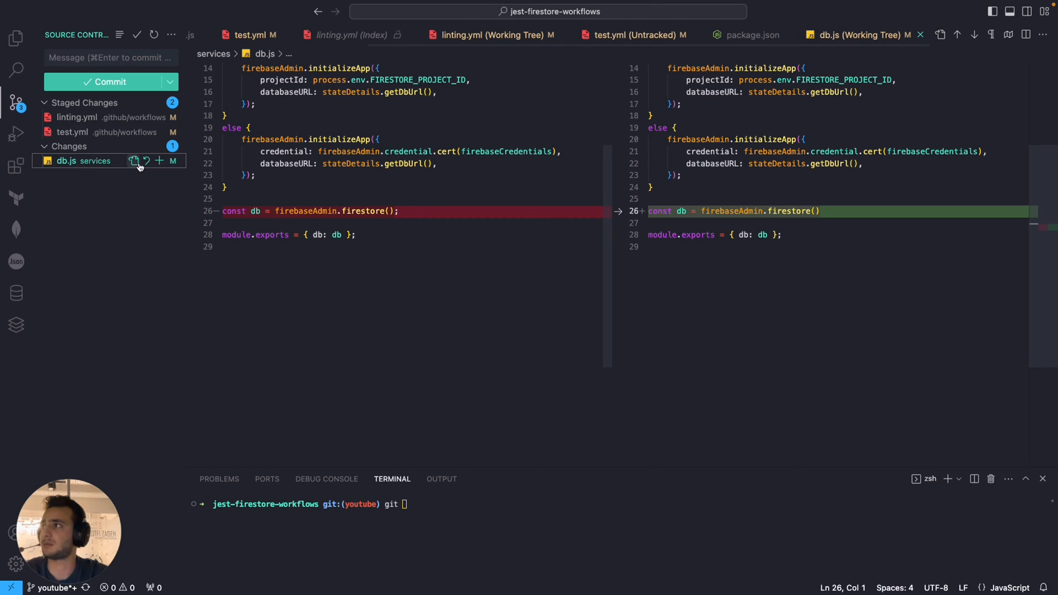
pyautogui.click(159, 161)
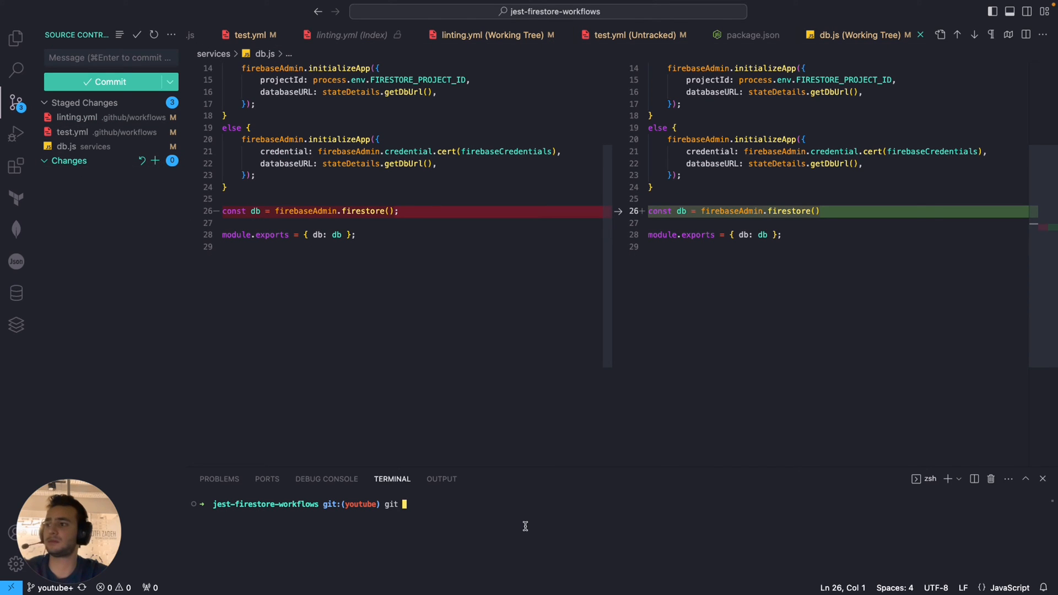
# - Commit the staged files as "add workflow dependency" and run git push in the terminal
pyautogui.write('commit -m "add')
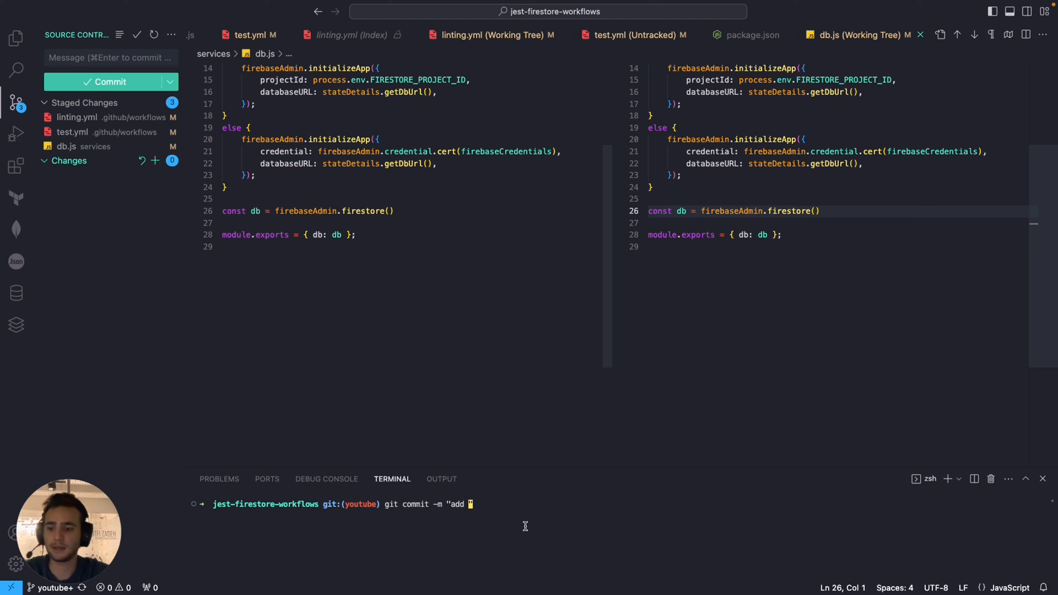
pyautogui.write('workflow')
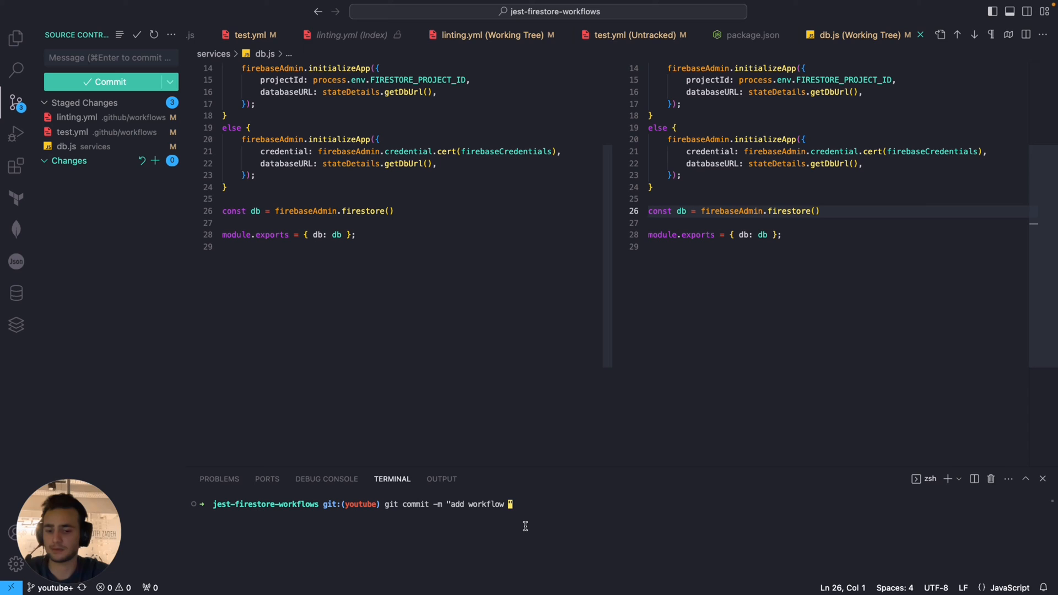
pyautogui.write('dependency"')
pyautogui.write('g')
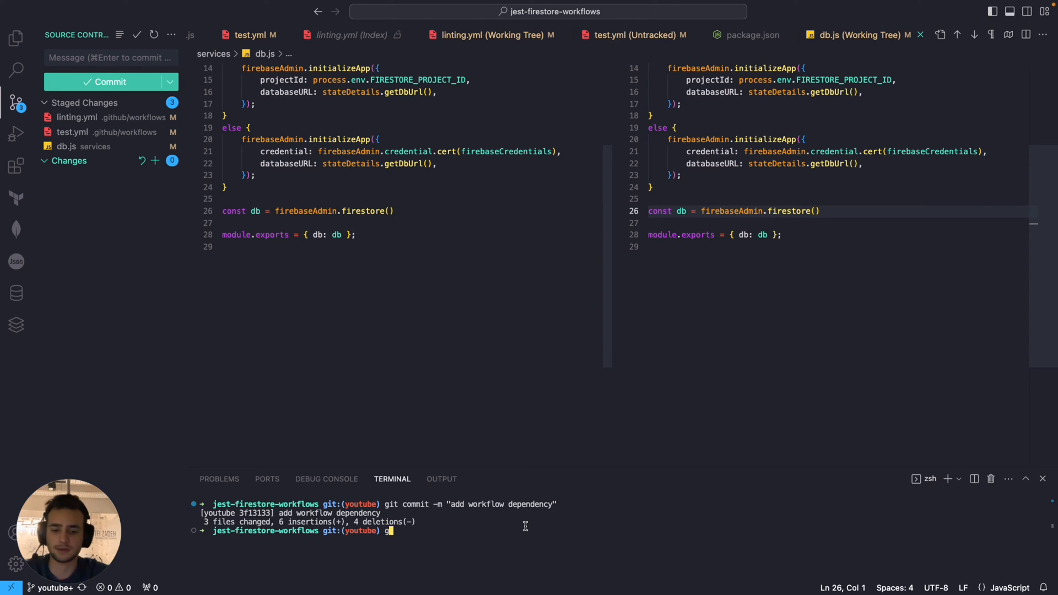
pyautogui.write('it push')
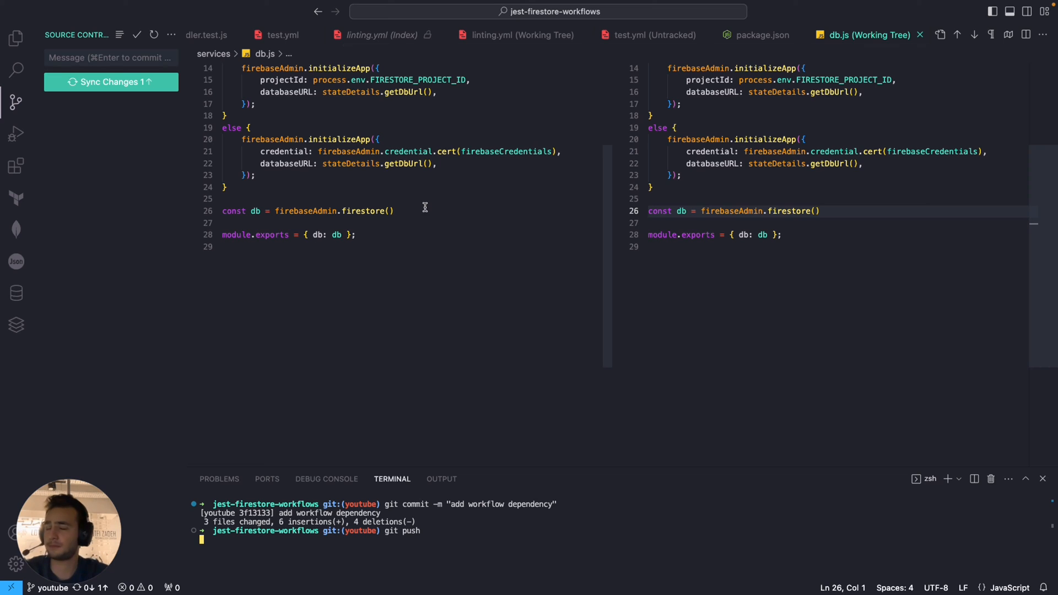
pyautogui.click(16, 38)
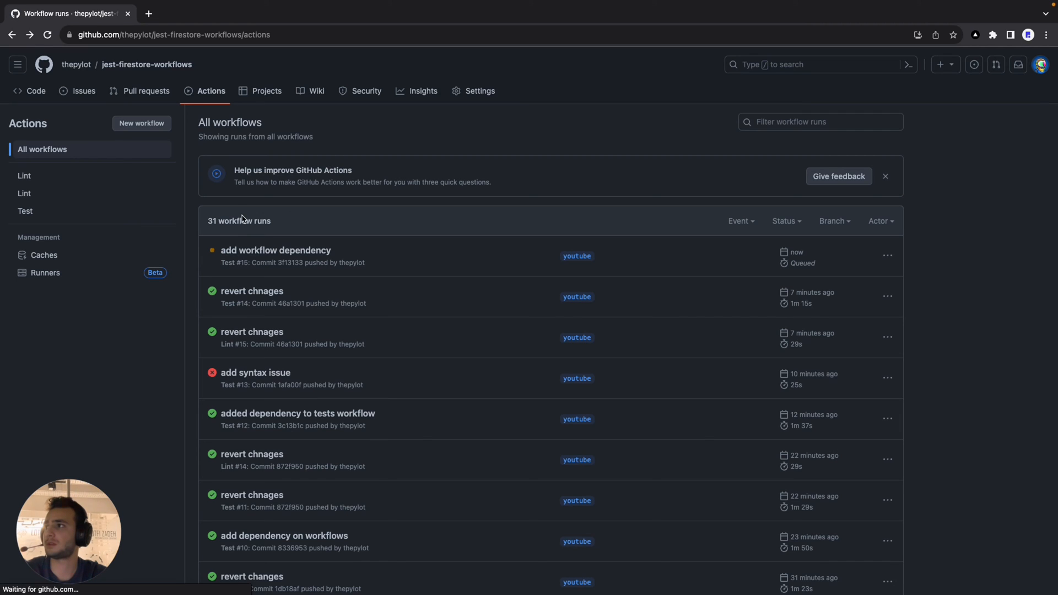
# - Open the queued "add workflow dependency" run #15 and watch linting feed into Running Tests
pyautogui.click(275, 250)
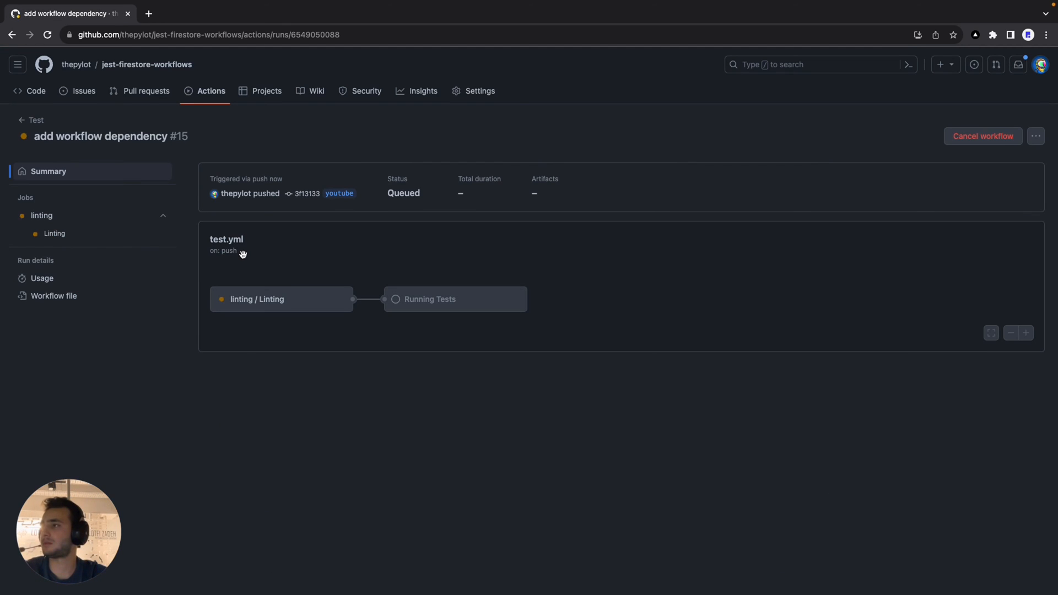
pyautogui.moveTo(342, 177)
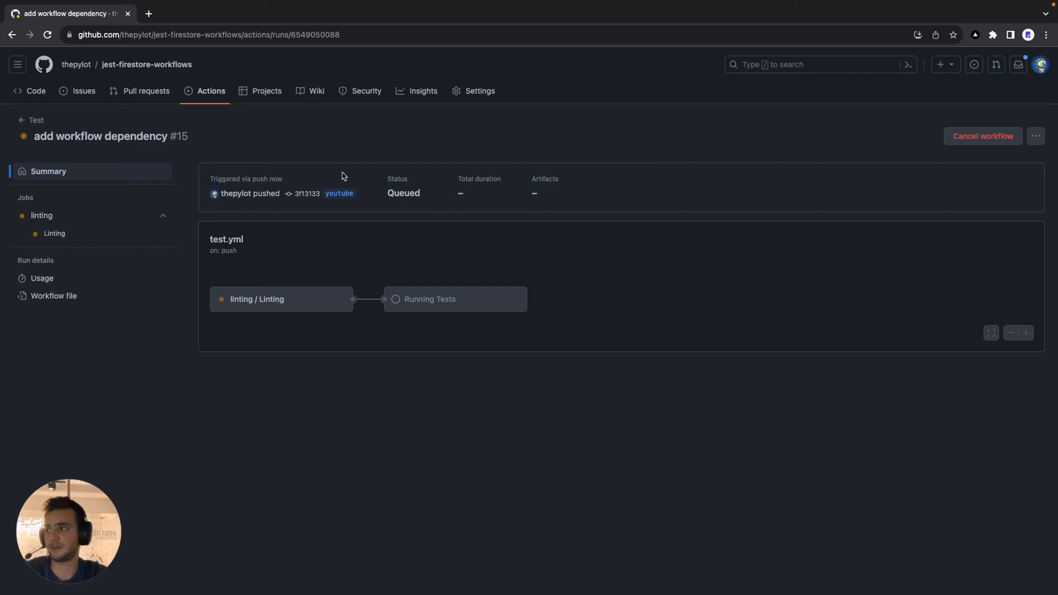
pyautogui.moveTo(490, 309)
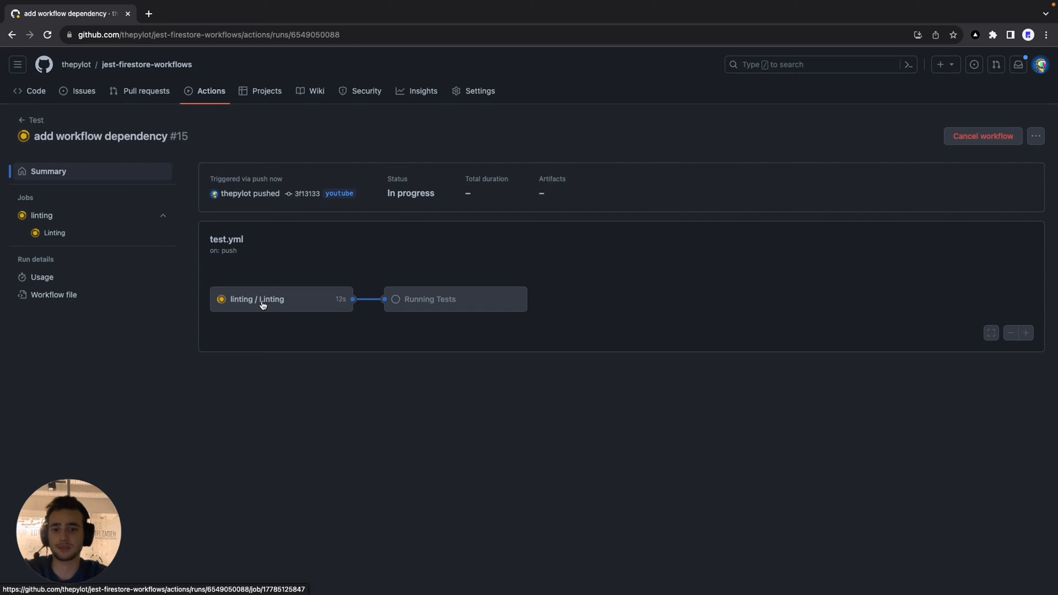
pyautogui.moveTo(484, 318)
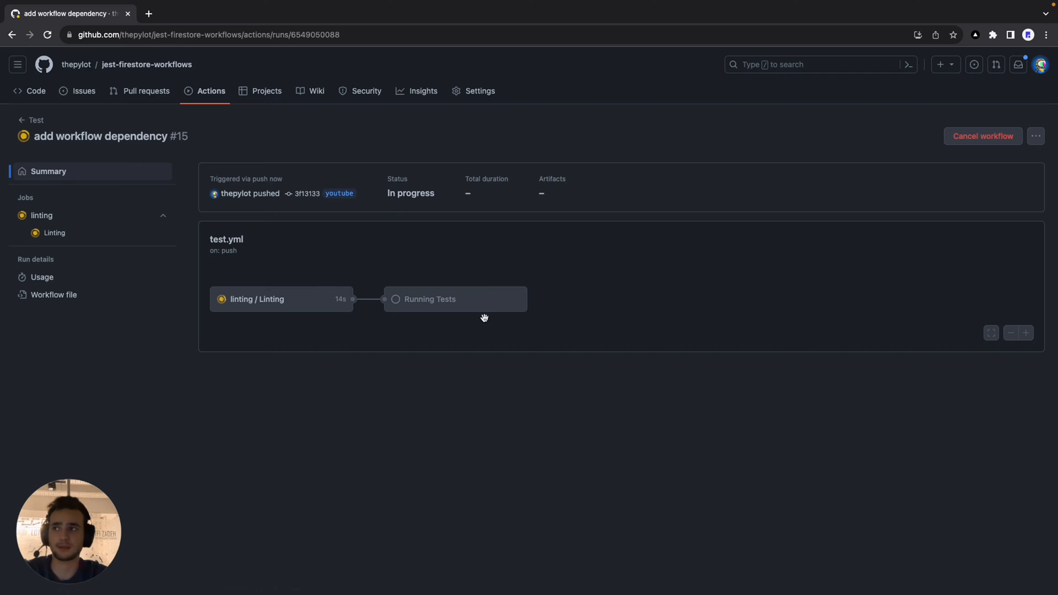
pyautogui.moveTo(511, 365)
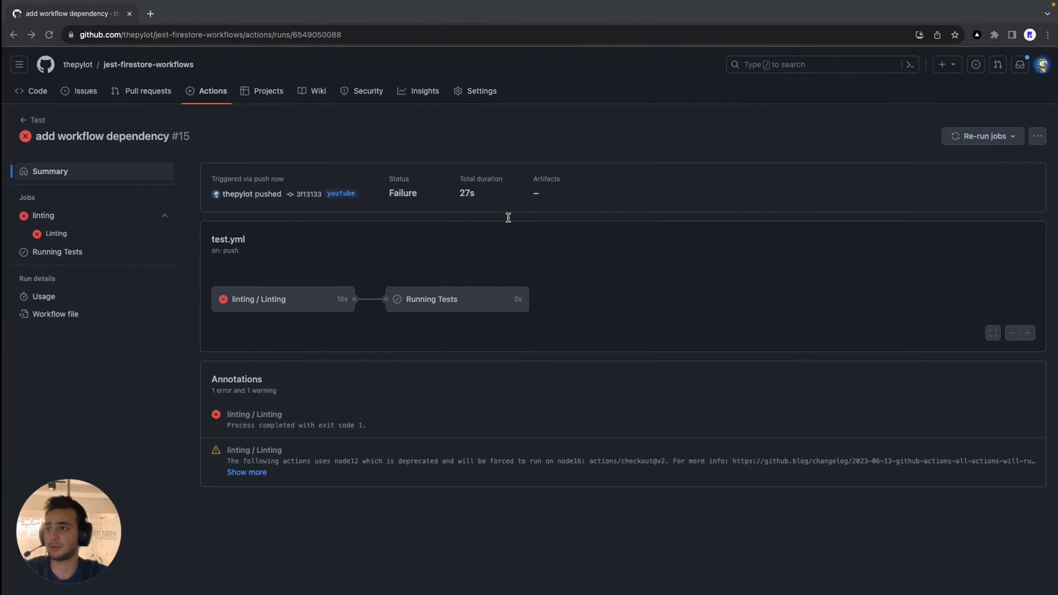
pyautogui.moveTo(328, 315)
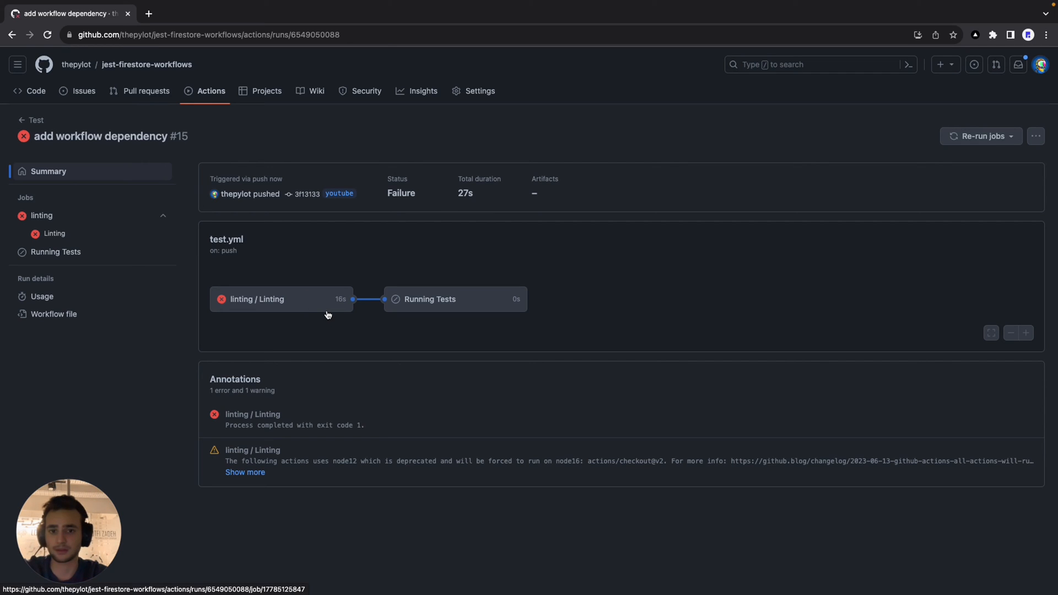
pyautogui.moveTo(406, 344)
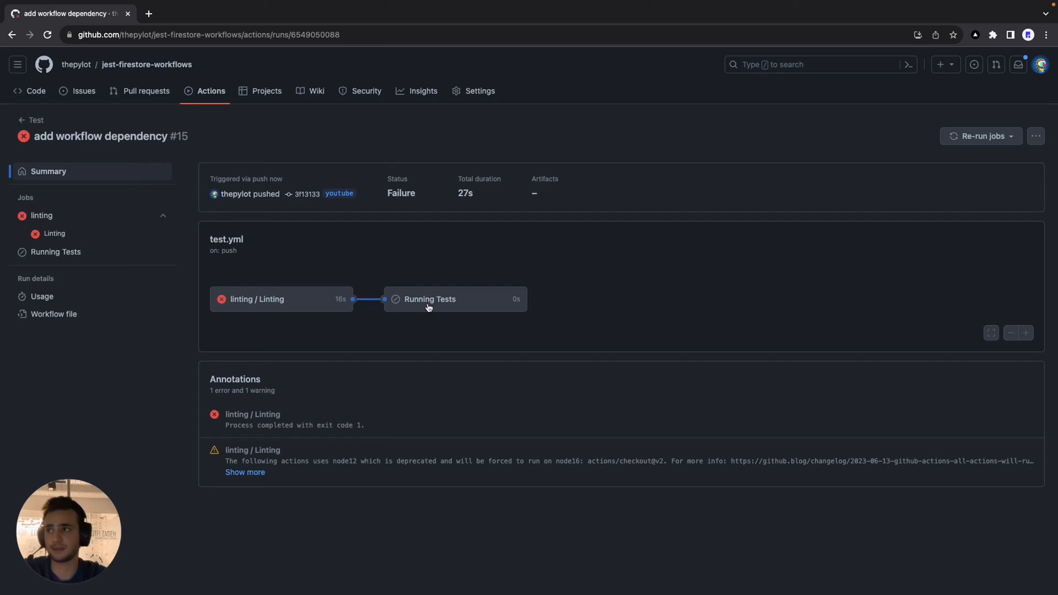
pyautogui.moveTo(478, 312)
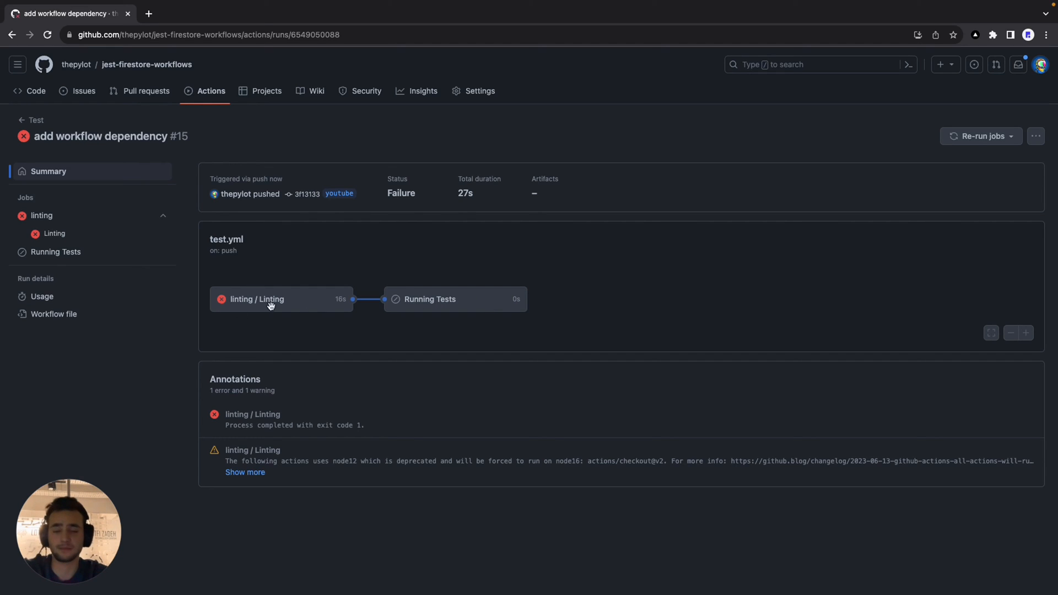
pyautogui.moveTo(491, 304)
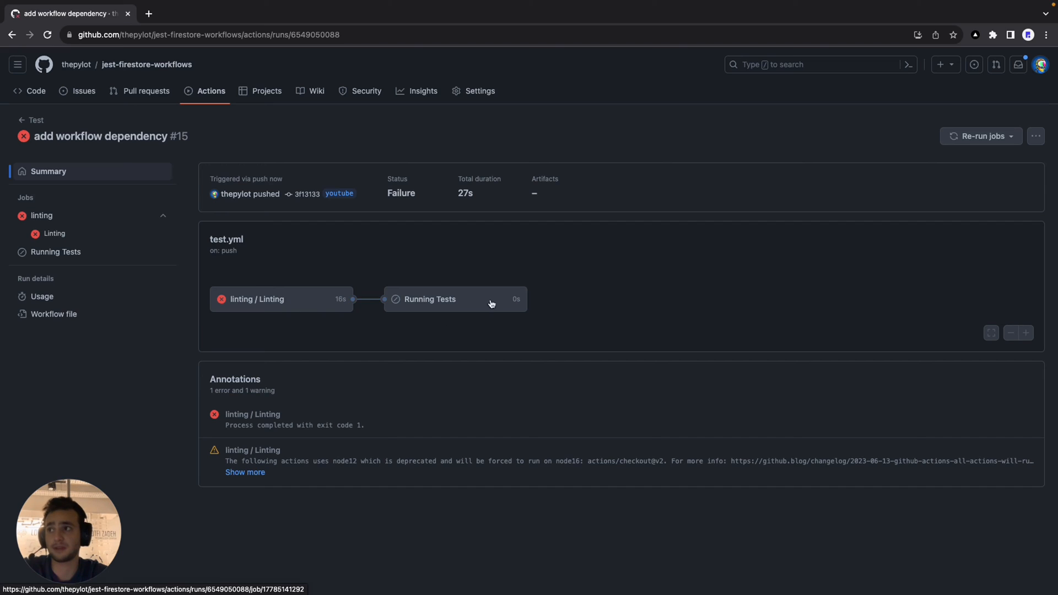
pyautogui.moveTo(465, 289)
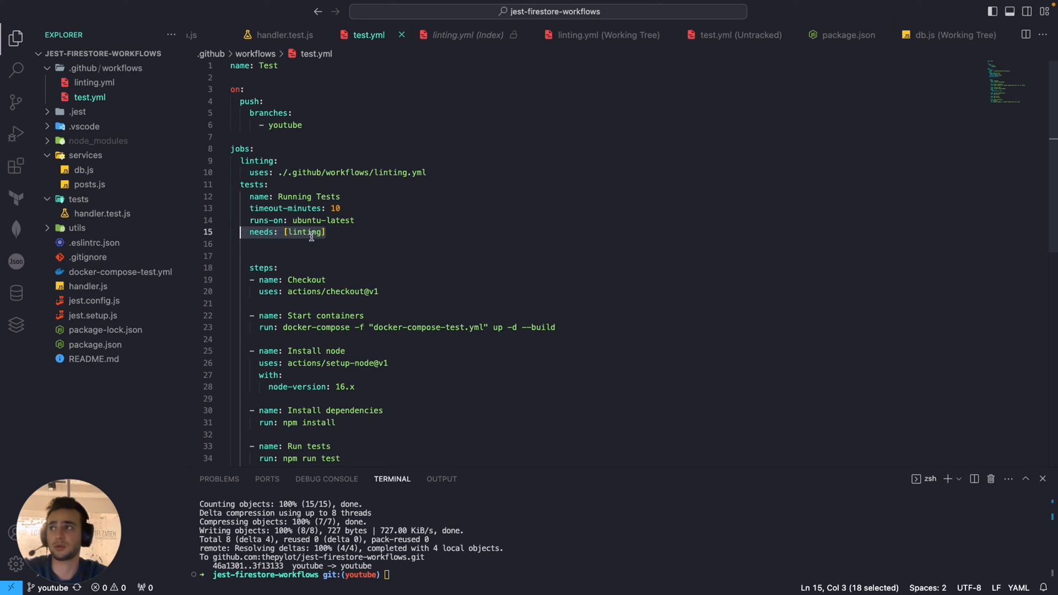
pyautogui.moveTo(276, 181)
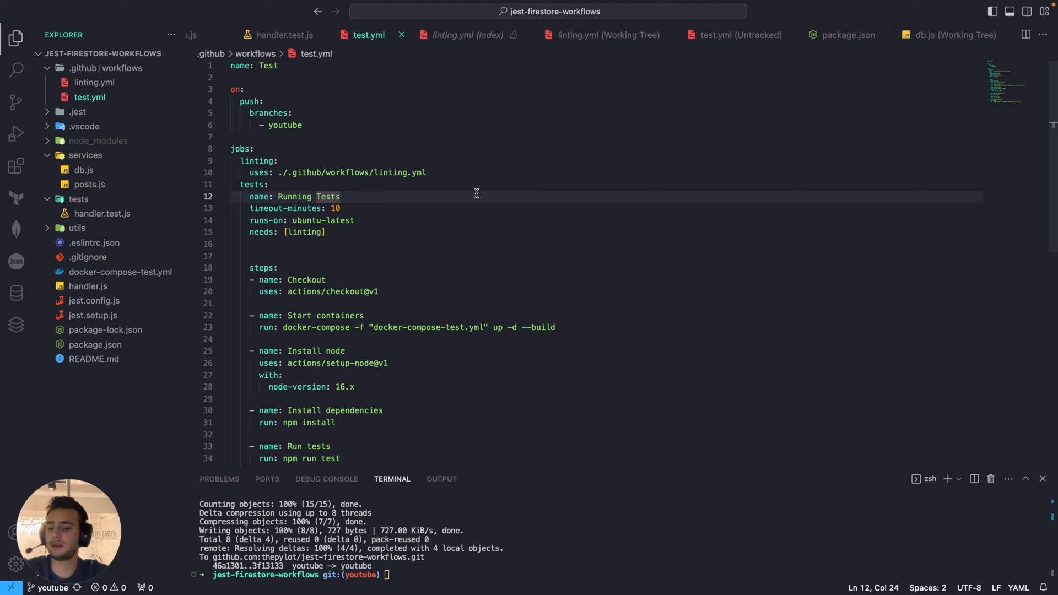
# - Add the missing semicolon after firestore() in db.js, stage it, and commit as "fix the linting"
pyautogui.click(84, 169)
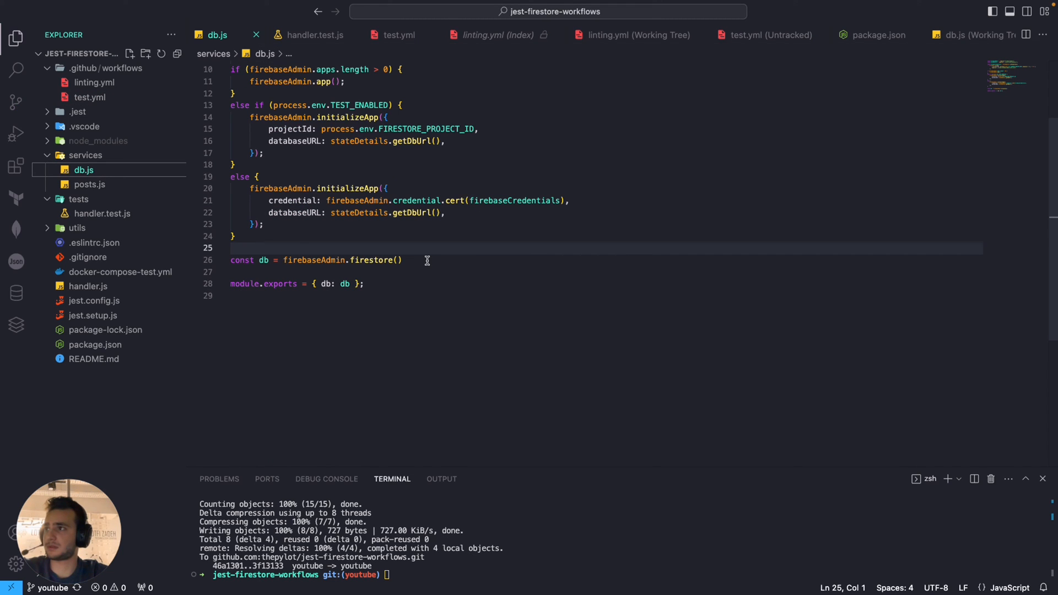
pyautogui.write(';')
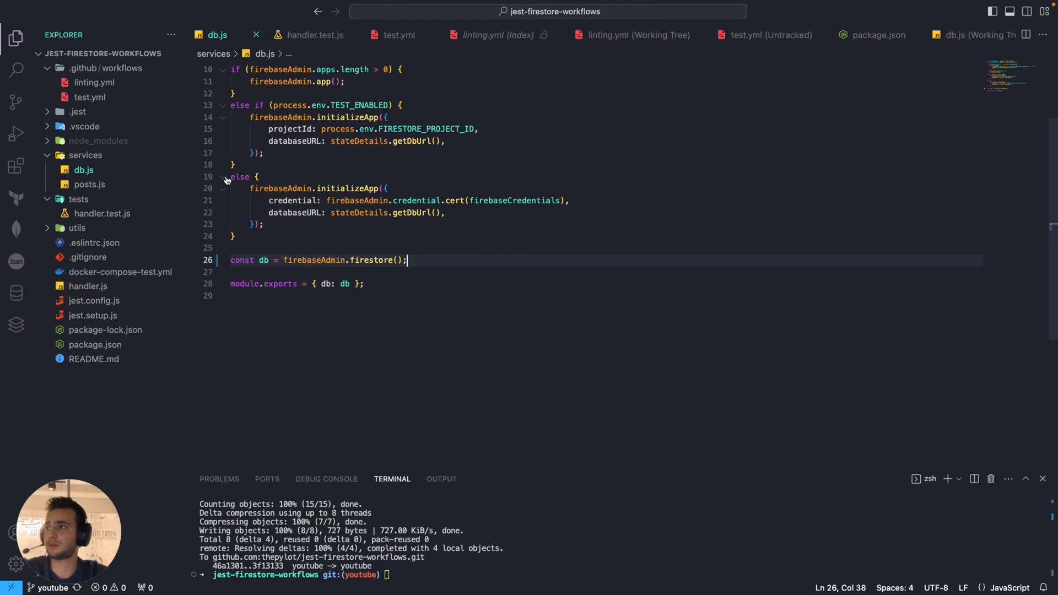
pyautogui.click(16, 102)
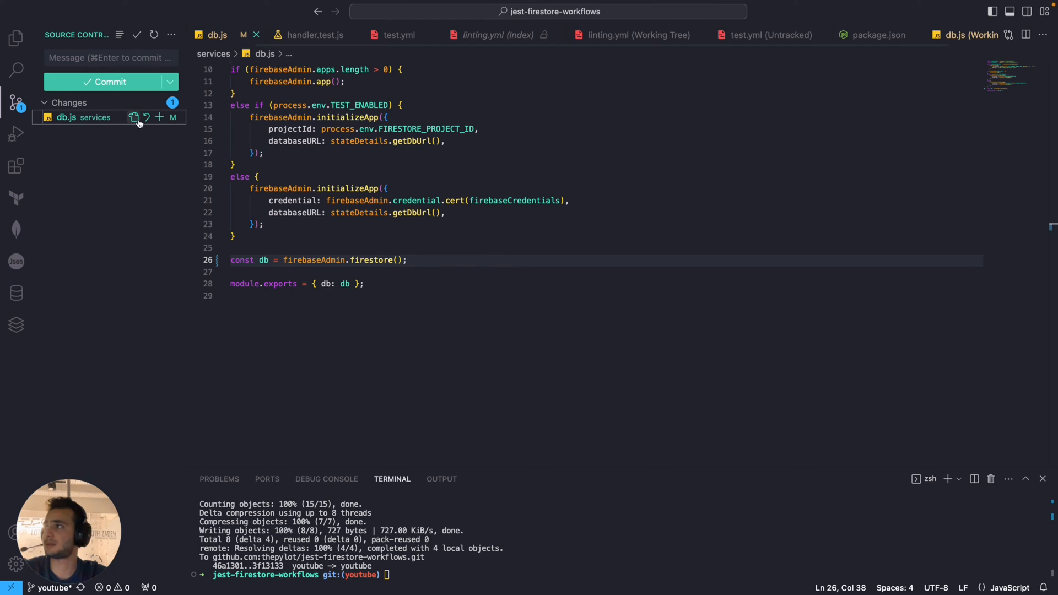
pyautogui.click(159, 117)
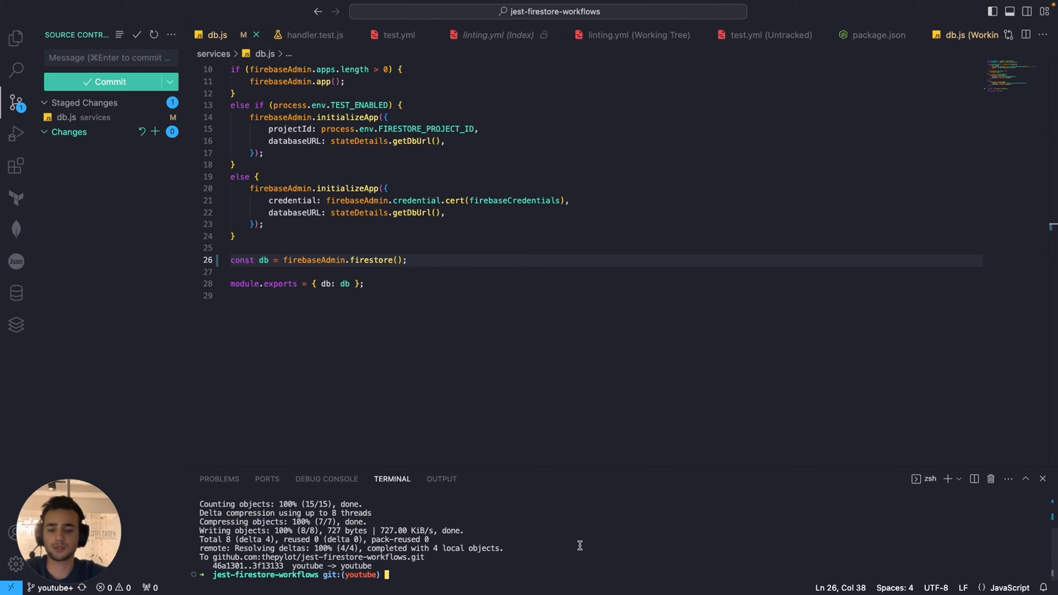
pyautogui.write('git commit -')
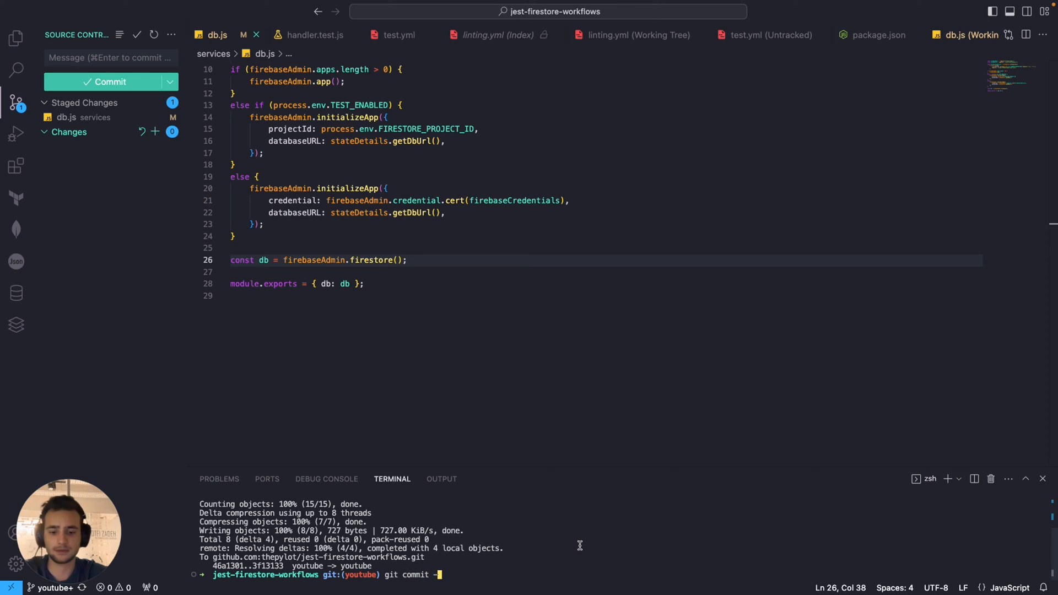
pyautogui.write('m "fix')
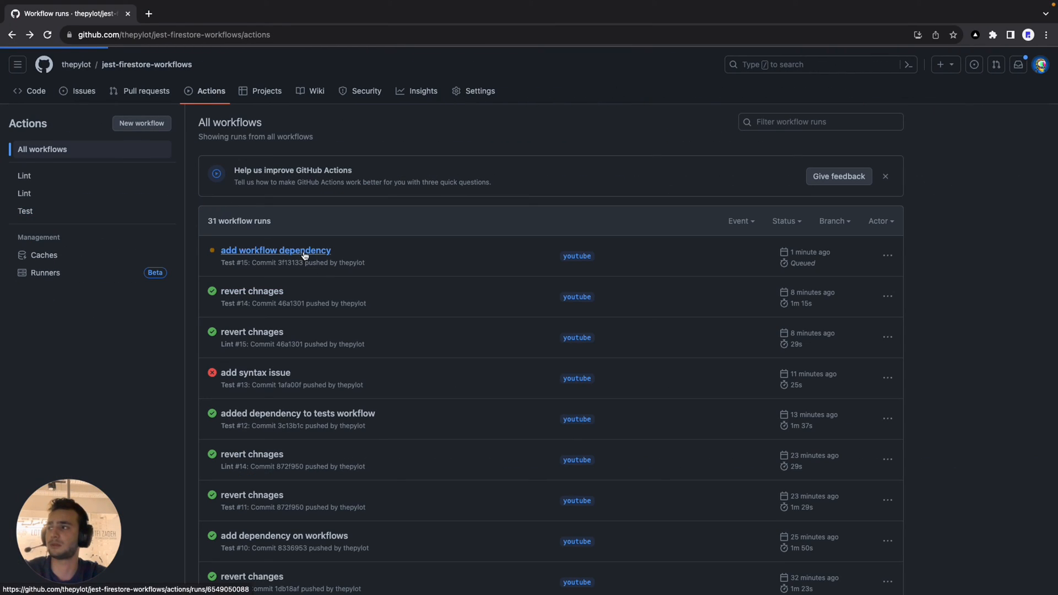
# - Open the new "fix the linting" run #16 and watch linting pass and Running Tests queue
pyautogui.click(276, 250)
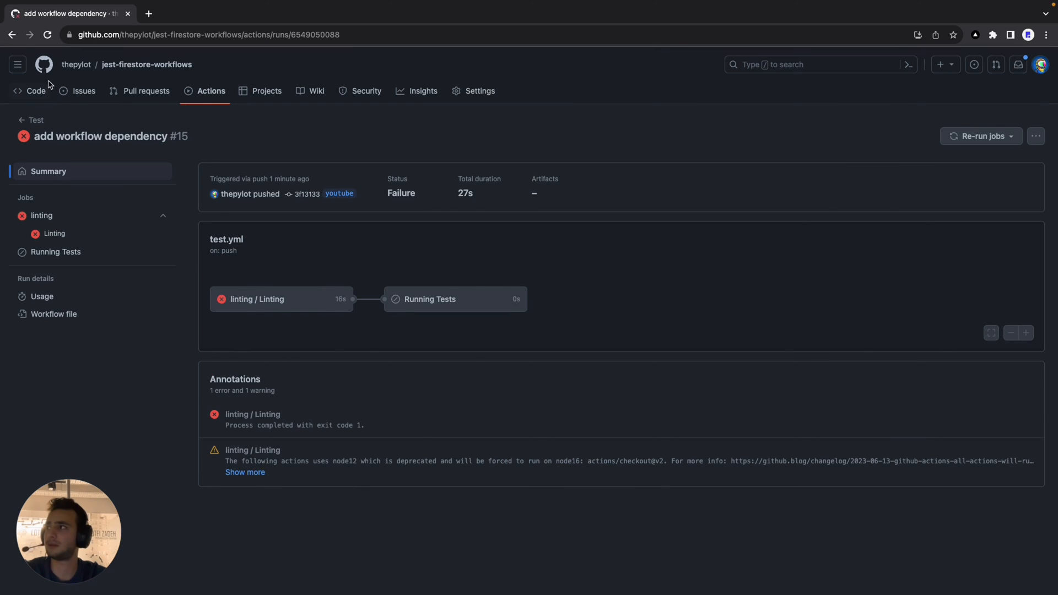
pyautogui.click(210, 90)
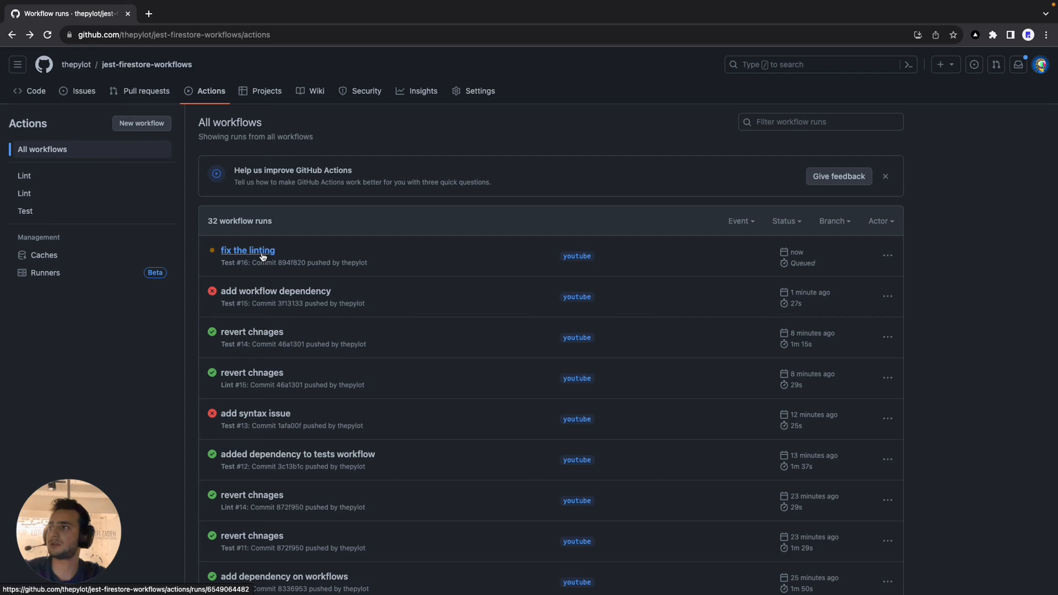
pyautogui.click(248, 251)
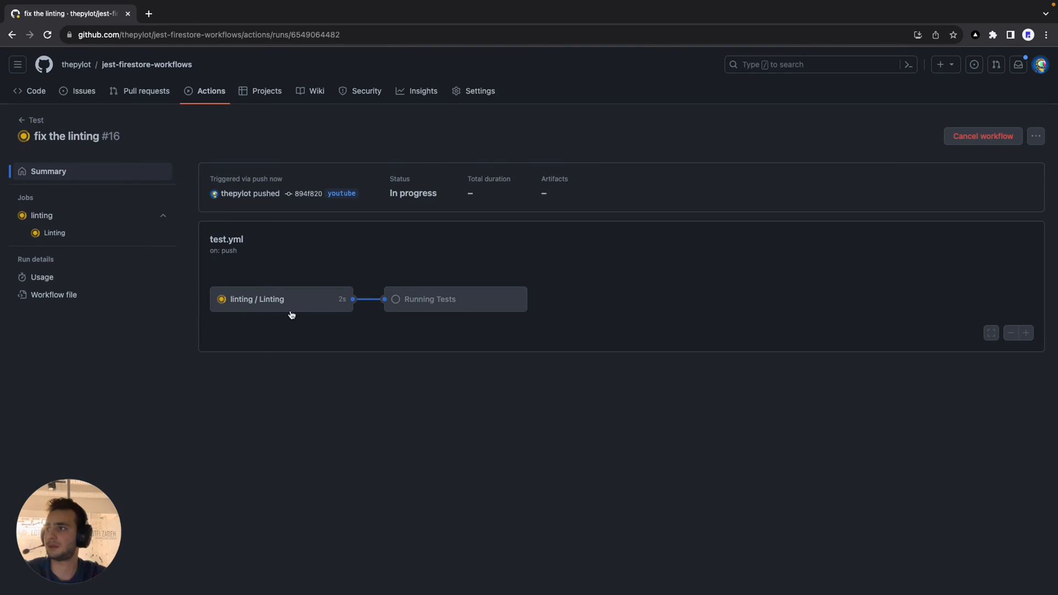
pyautogui.moveTo(491, 391)
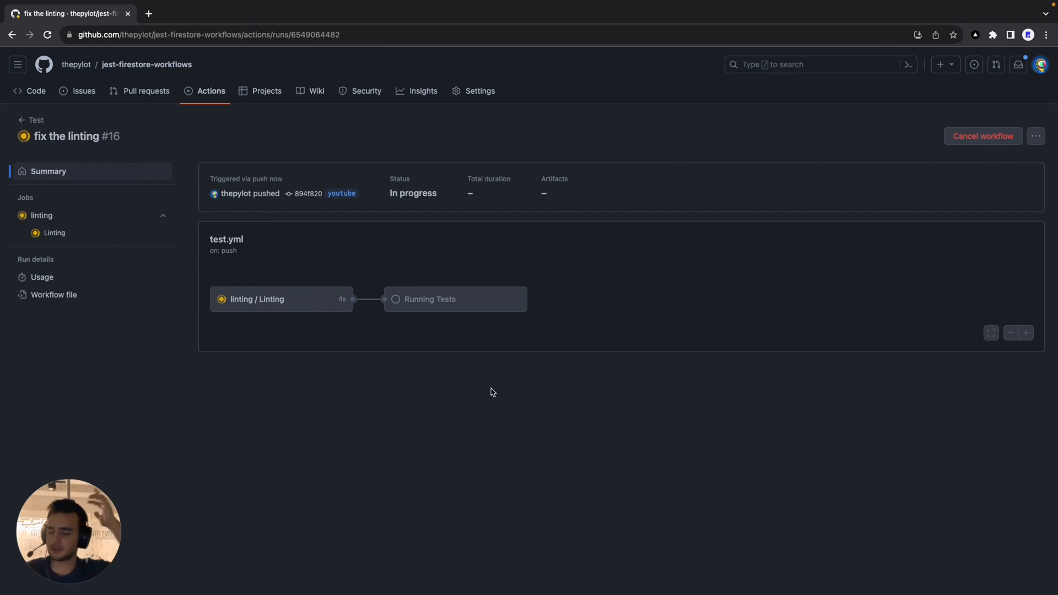
pyautogui.moveTo(382, 370)
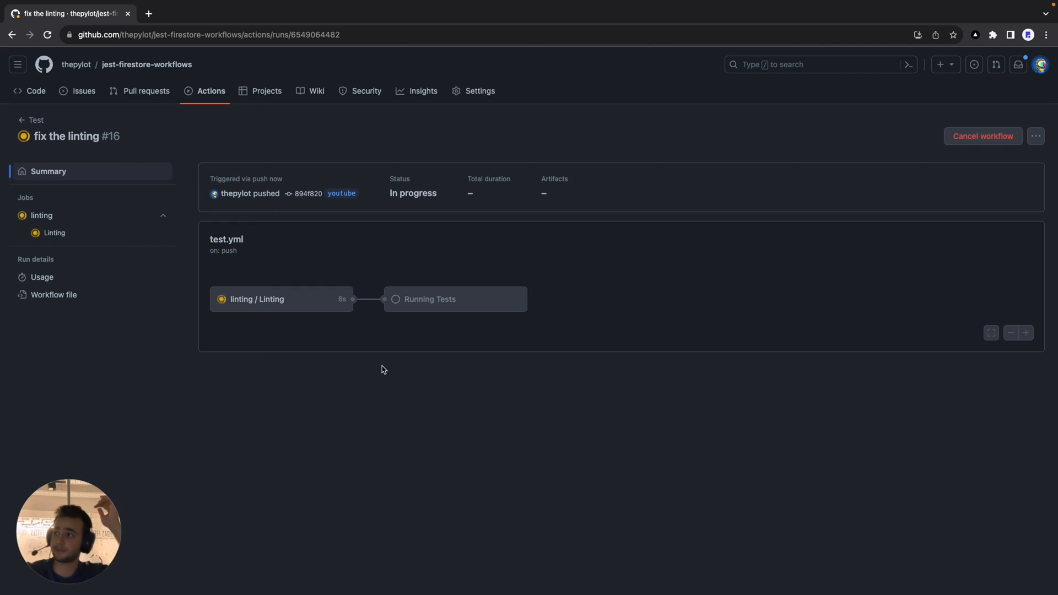
pyautogui.moveTo(329, 343)
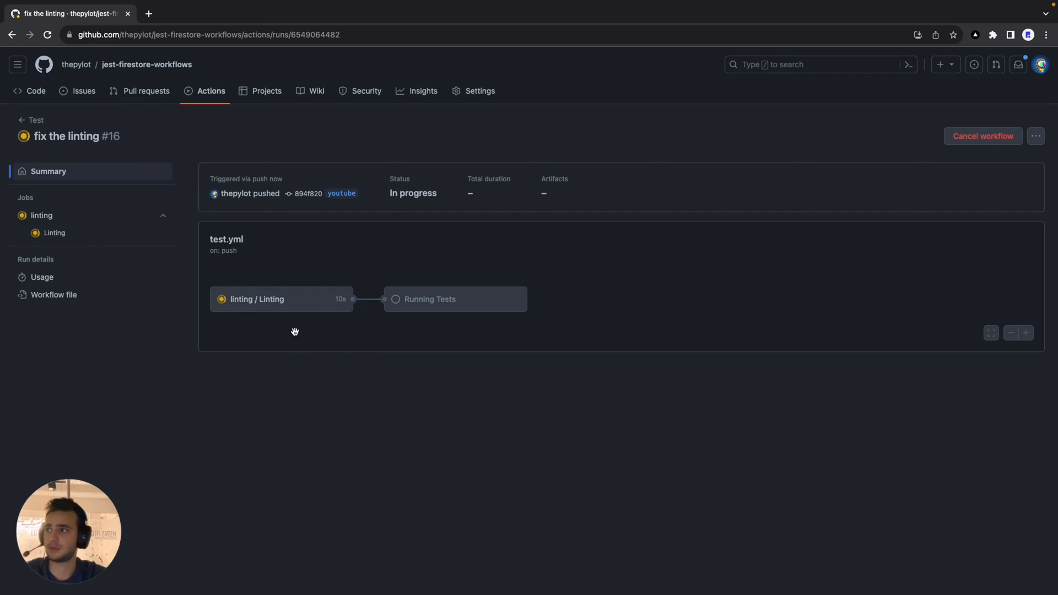
pyautogui.moveTo(306, 321)
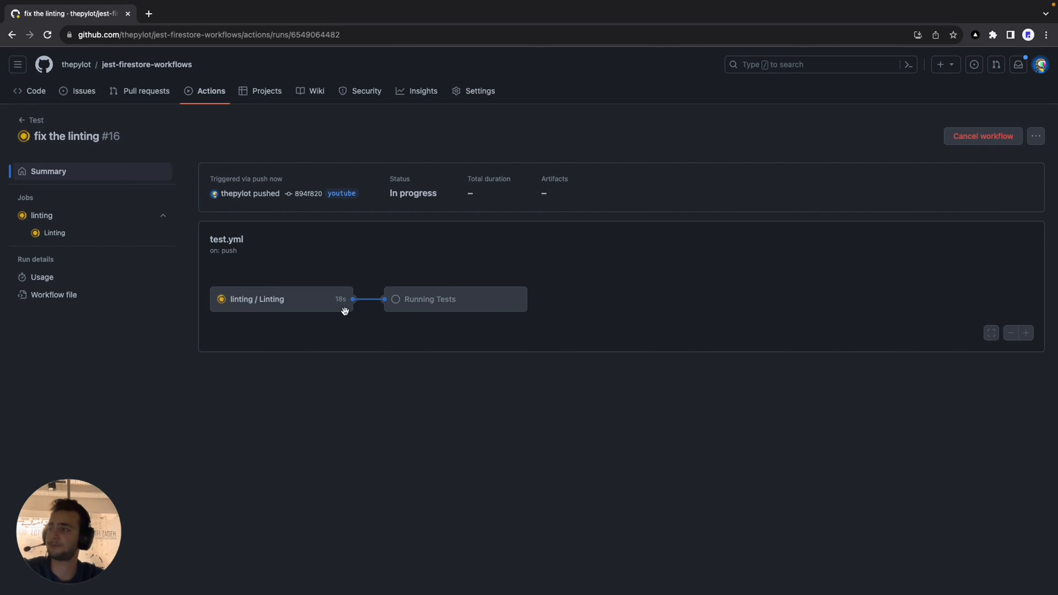
pyautogui.click(257, 299)
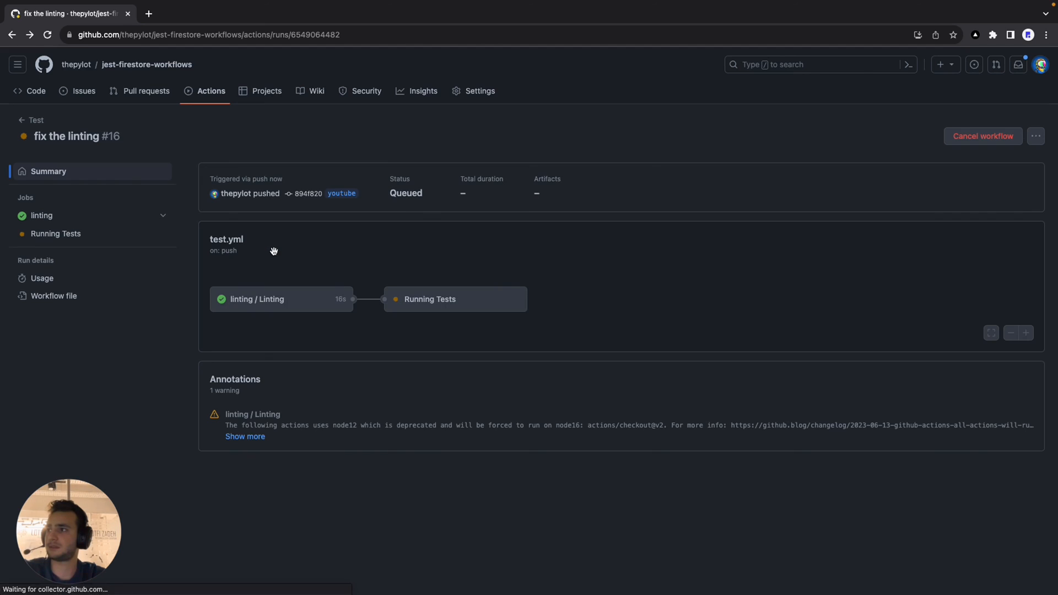
pyautogui.moveTo(430, 312)
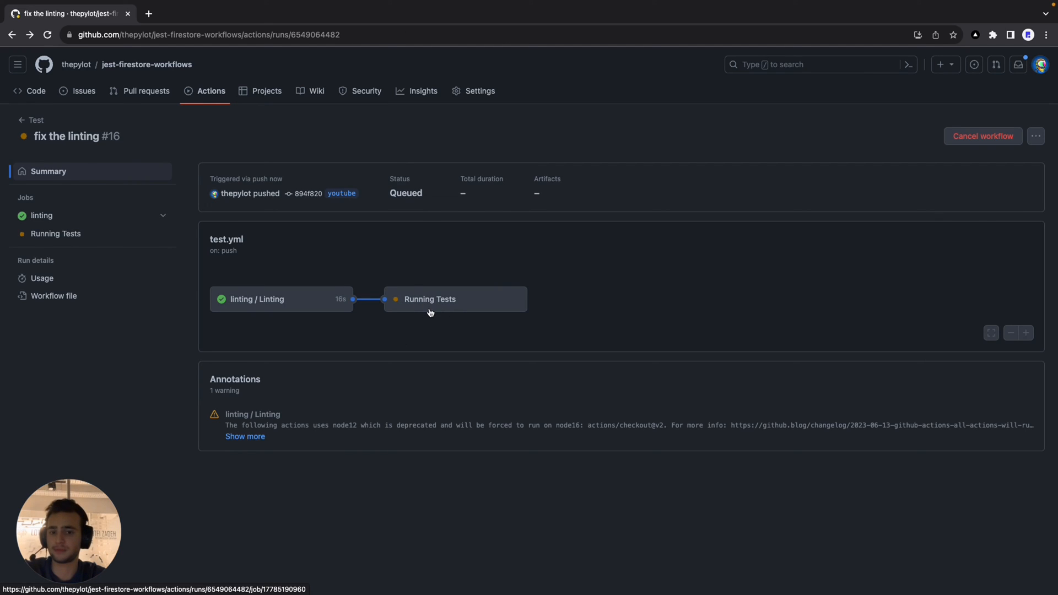
pyautogui.moveTo(614, 335)
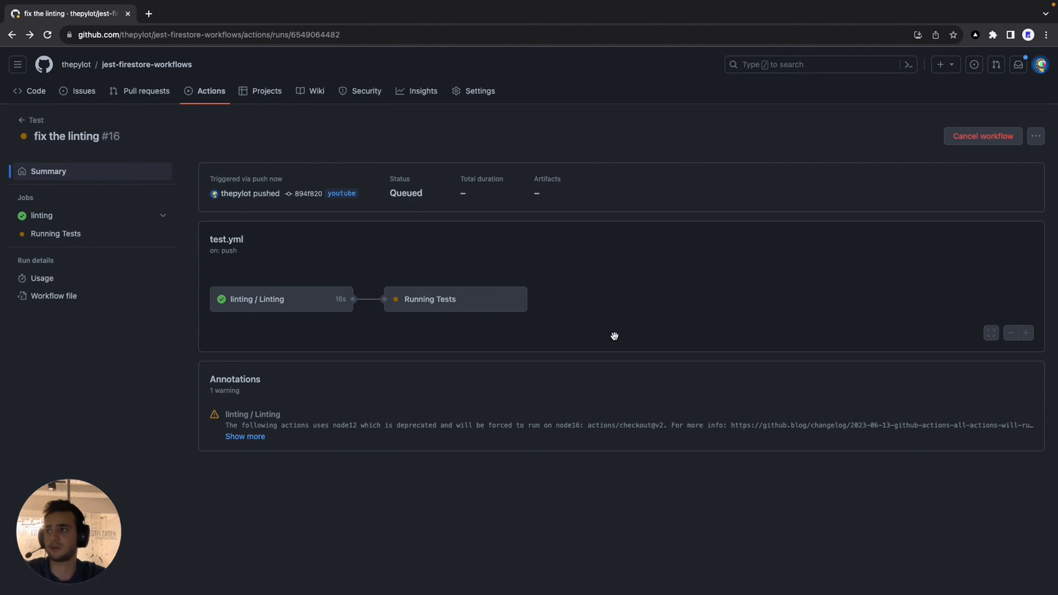
pyautogui.moveTo(414, 291)
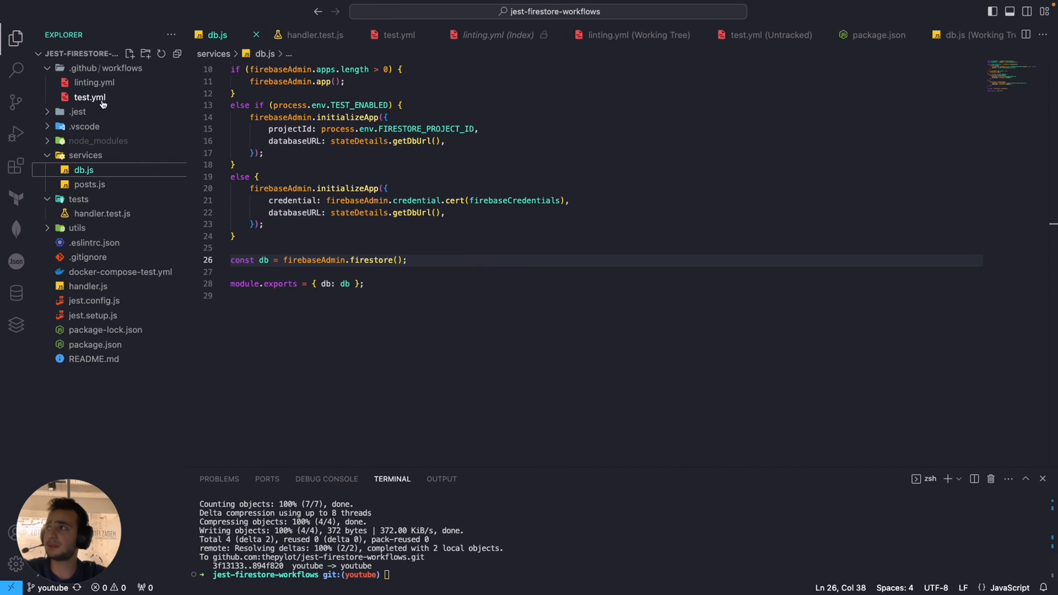
# - Inline the linting-checks job in test.yml and change tests' needs to [linting-checks]
pyautogui.click(95, 82)
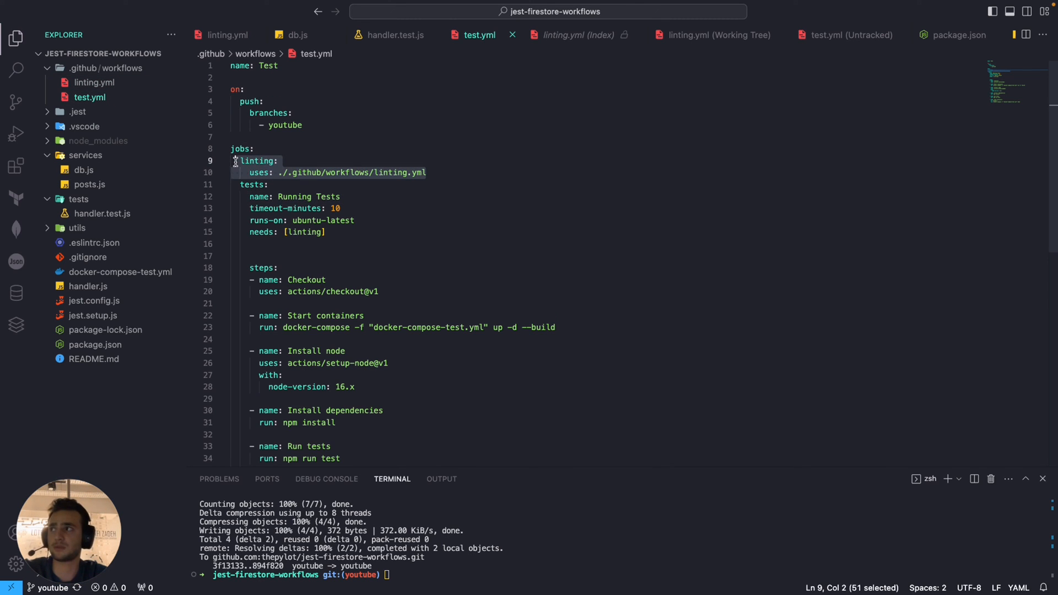
pyautogui.click(93, 83)
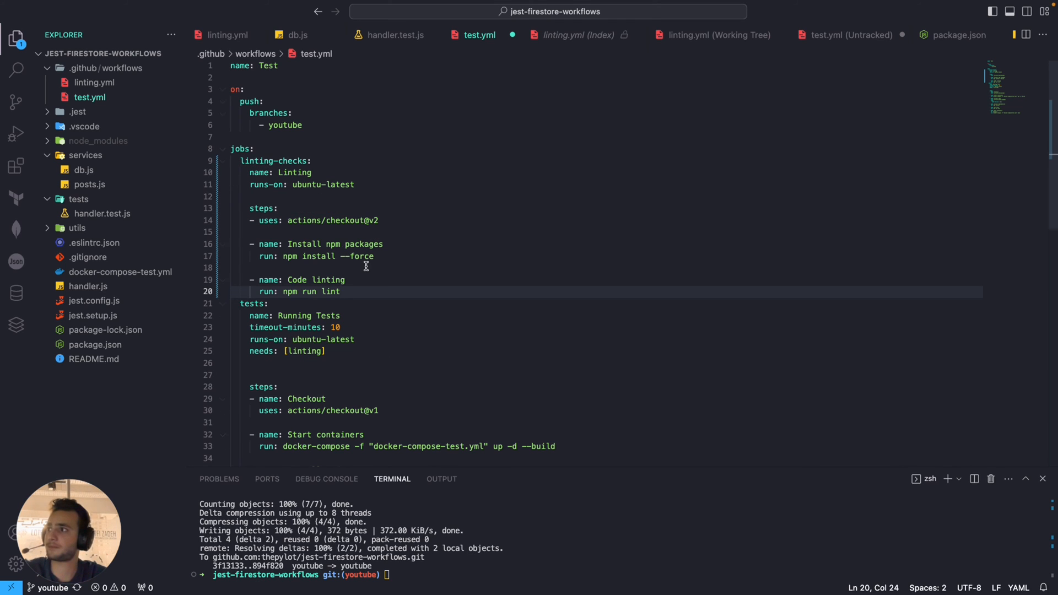
pyautogui.moveTo(239, 161)
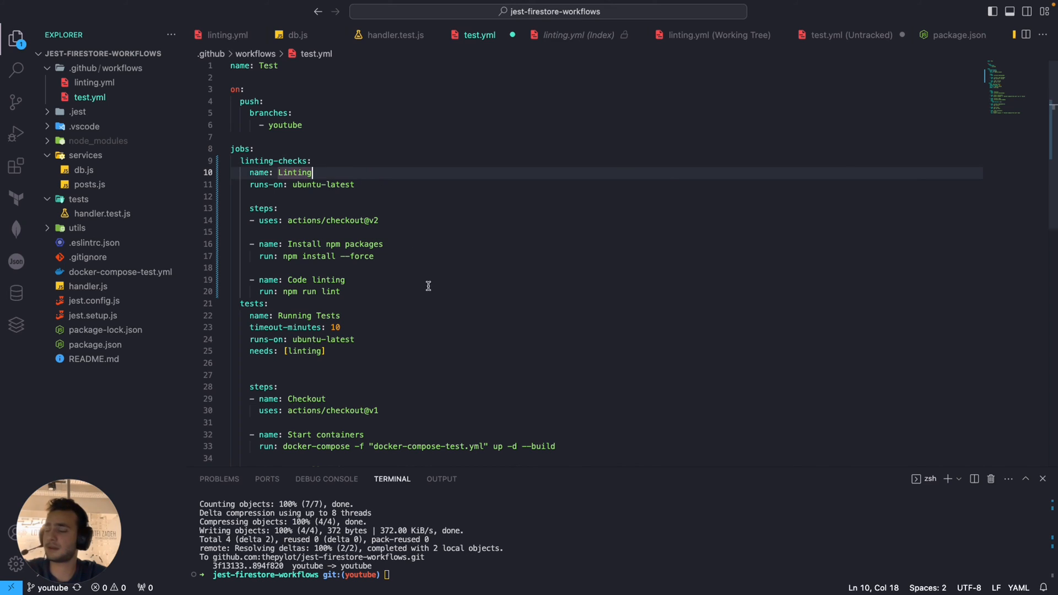
pyautogui.scroll(-3)
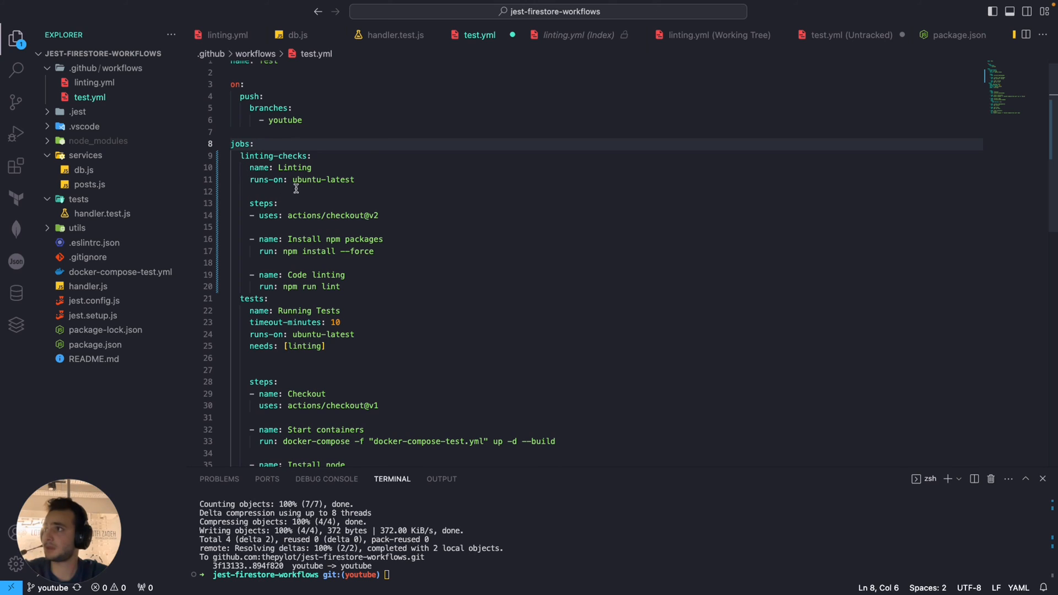
pyautogui.scroll(-3)
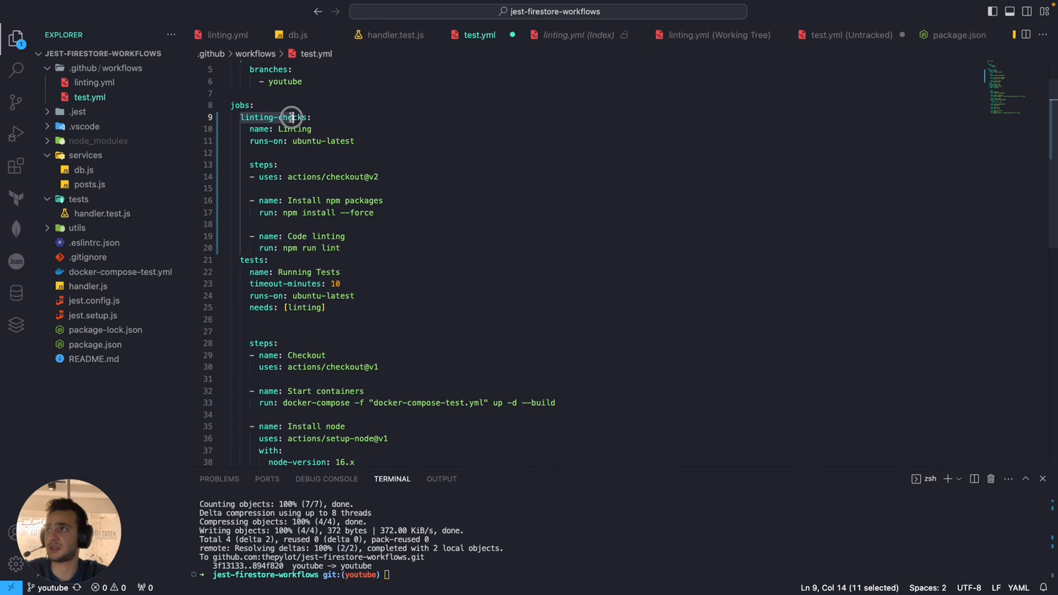
pyautogui.doubleClick(305, 308)
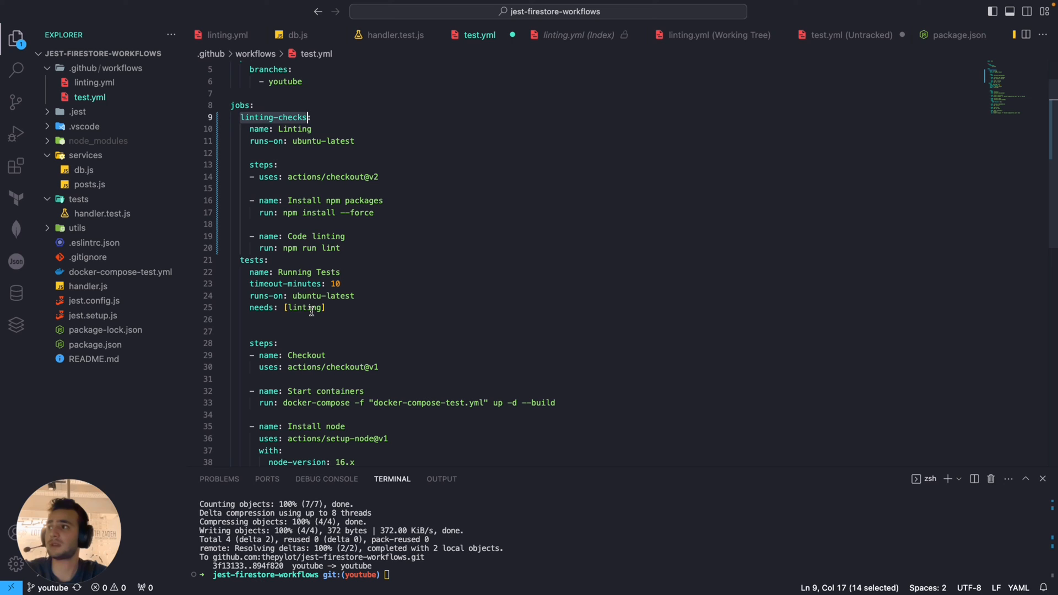
pyautogui.doubleClick(304, 308)
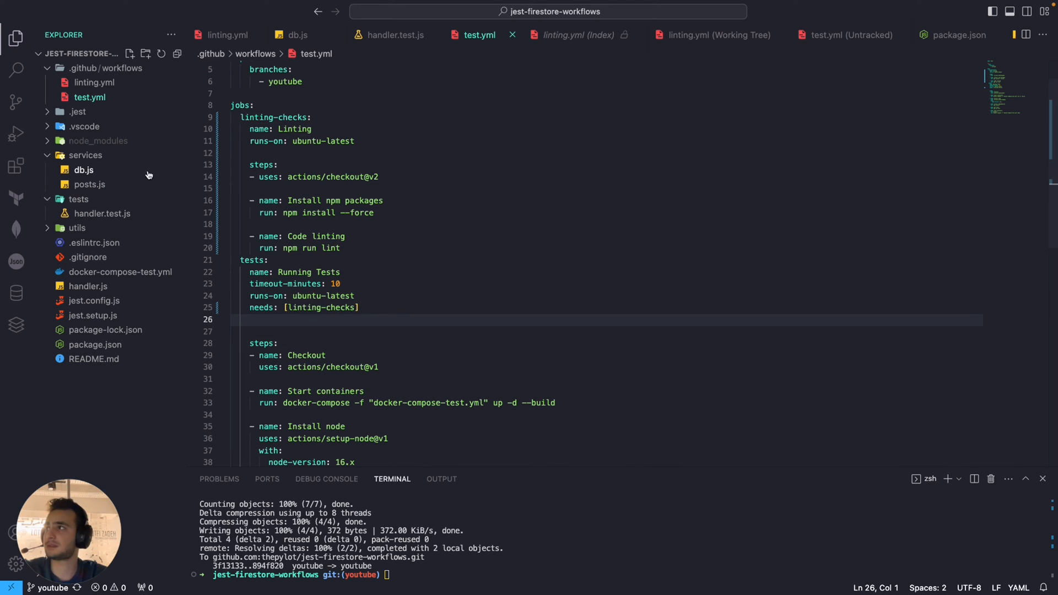
pyautogui.click(95, 83)
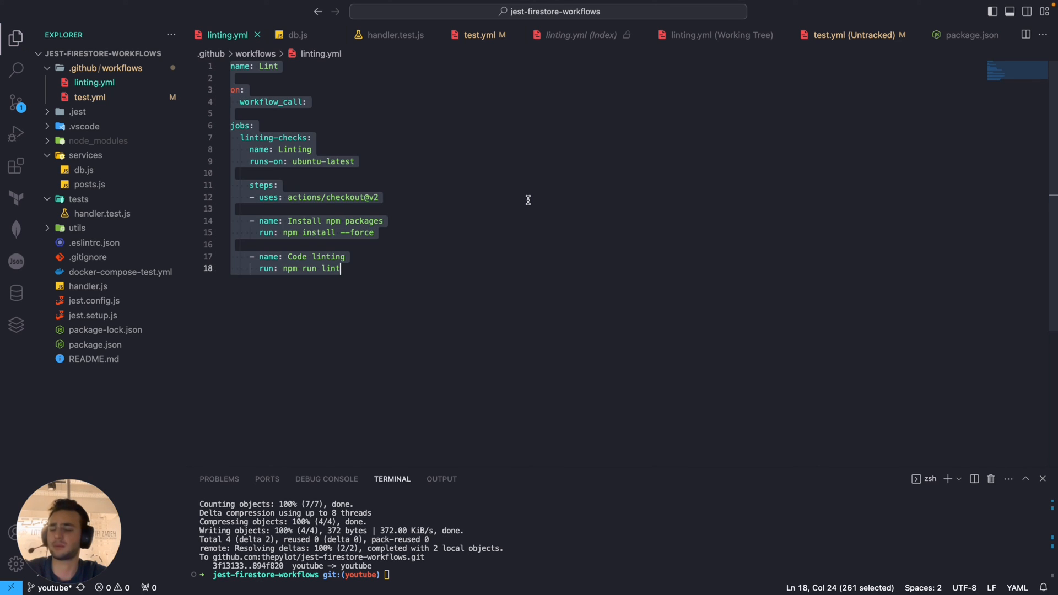
# - Delete linting.yml from the Explorer, moving it to the trash
pyautogui.rightClick(94, 82)
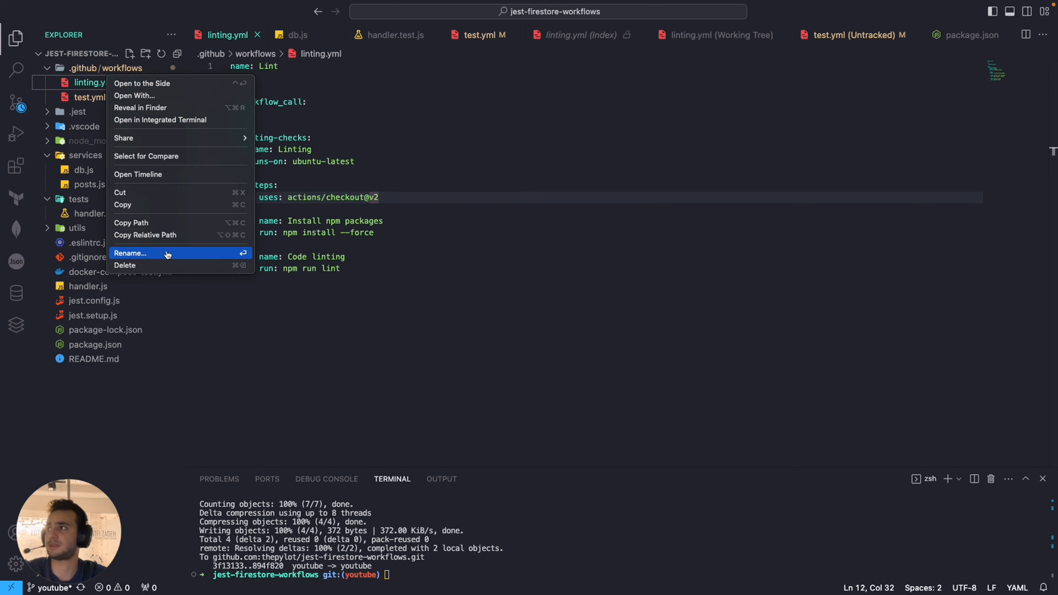
pyautogui.click(125, 265)
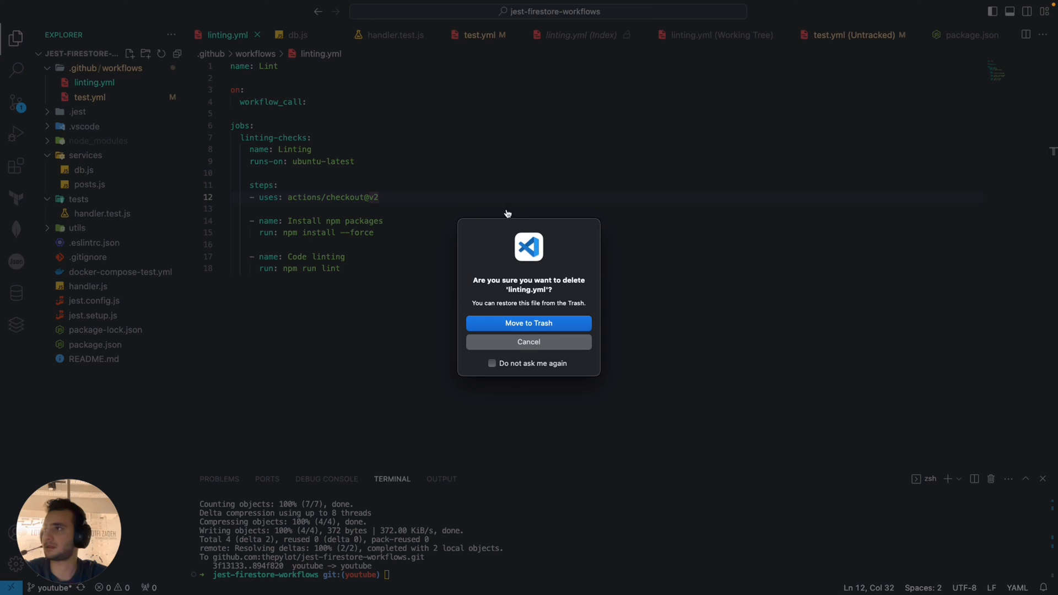
pyautogui.click(528, 323)
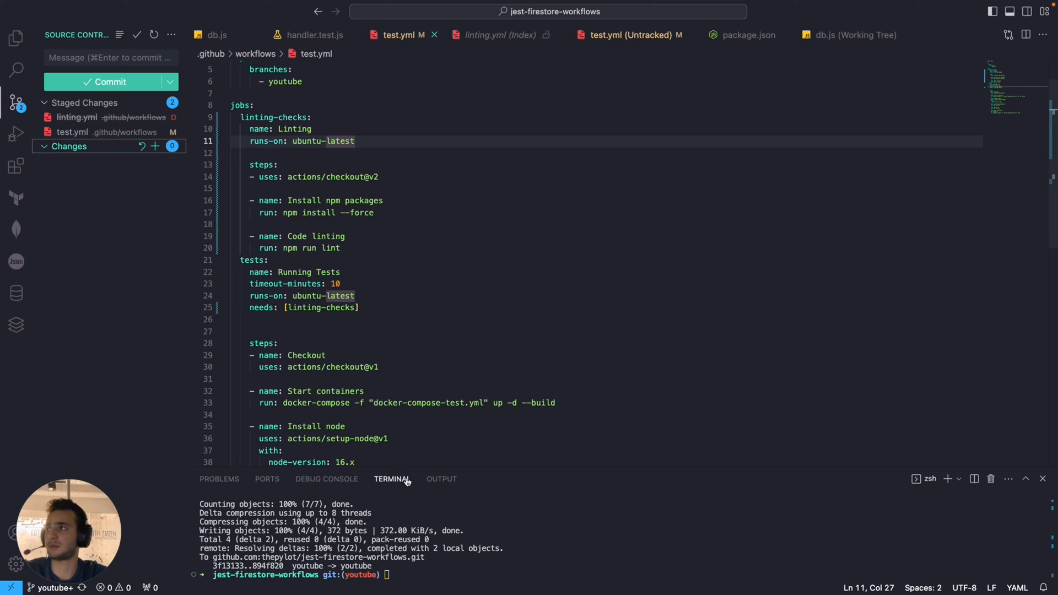
# - Commit the staged changes with git commit --amend as 'Update workflow for tests'
pyautogui.write('git')
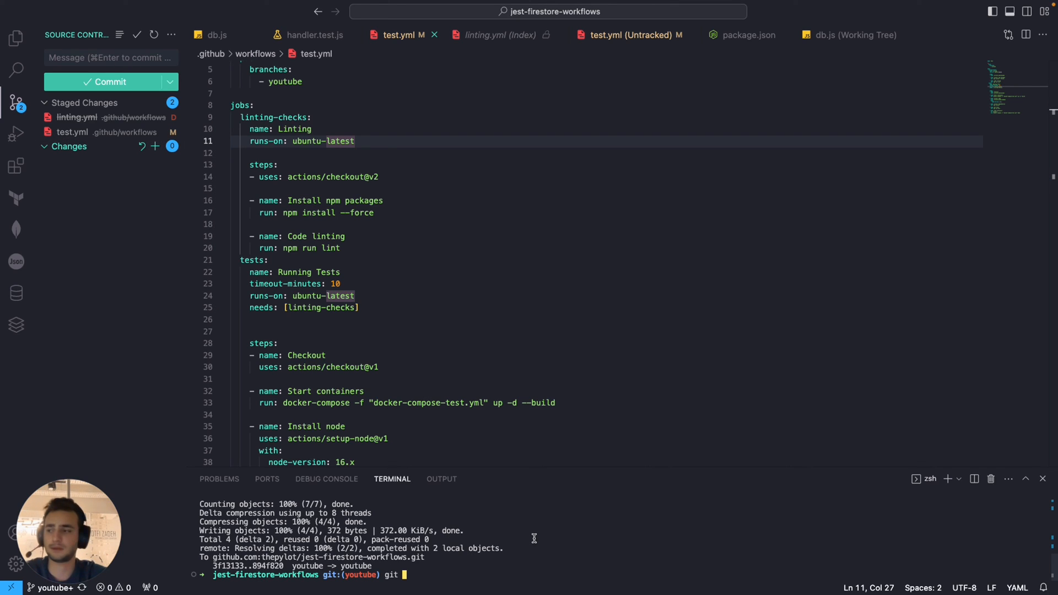
pyautogui.write('commit')
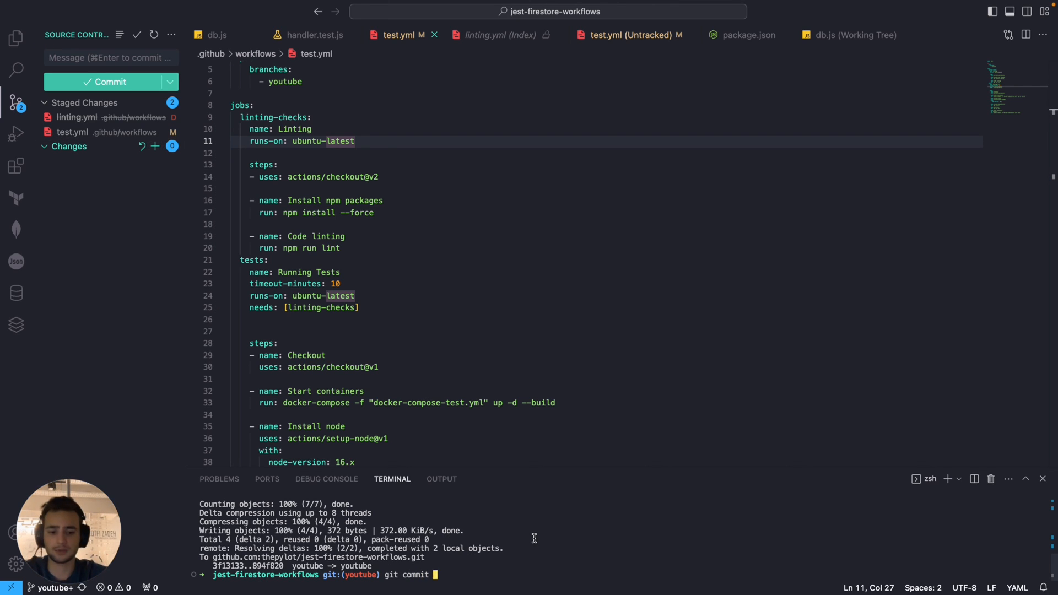
pyautogui.write('--amend')
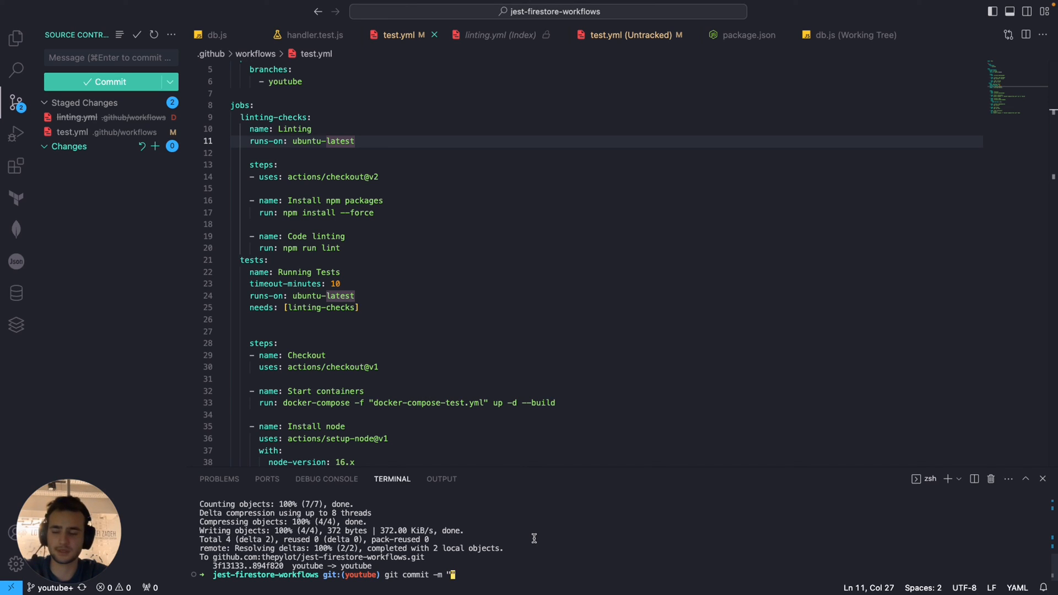
pyautogui.write('uPDATE WOR')
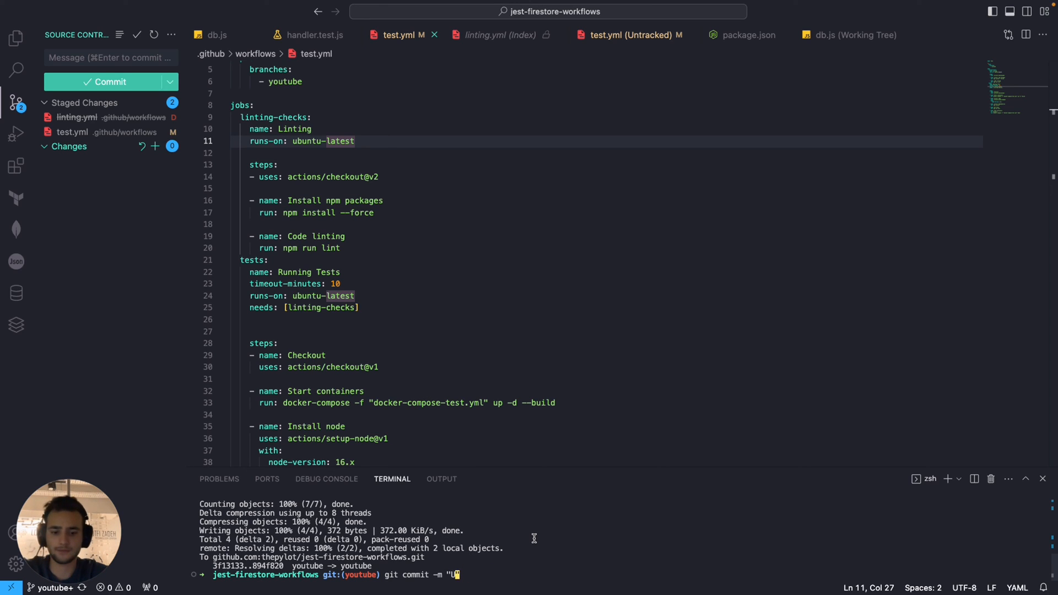
pyautogui.write('pdate workflow for tests"')
pyautogui.write('git push')
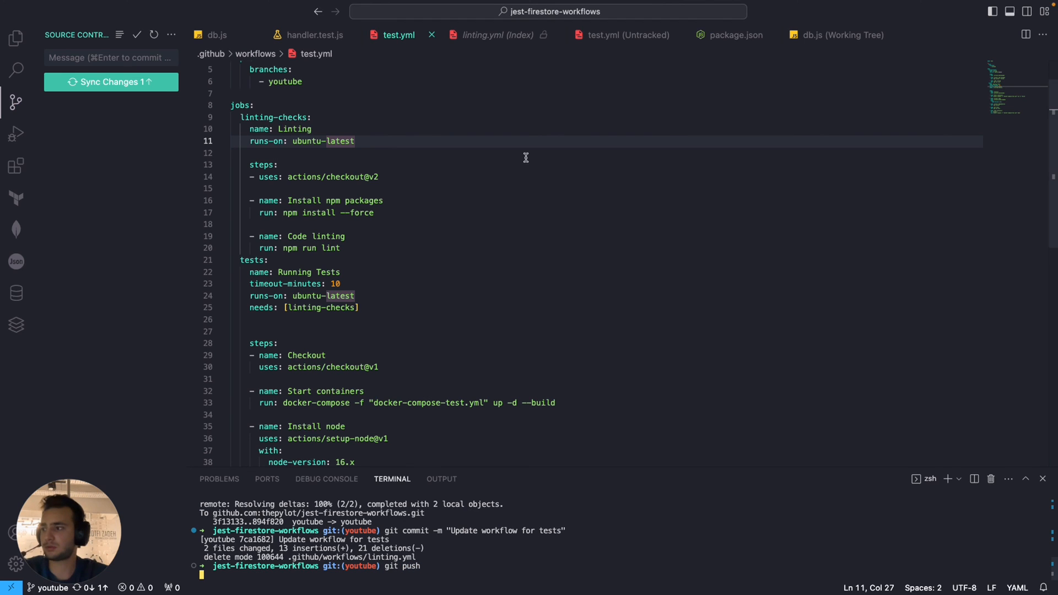
pyautogui.moveTo(496, 291)
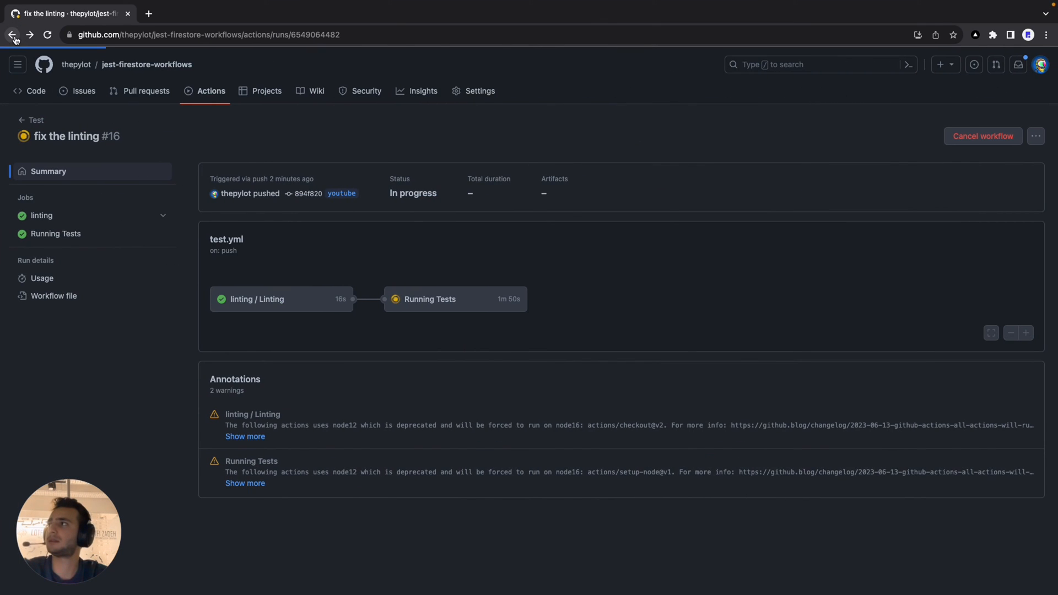
# - Return to the workflow runs list and open the 'Update workflow for tests' run
pyautogui.click(12, 35)
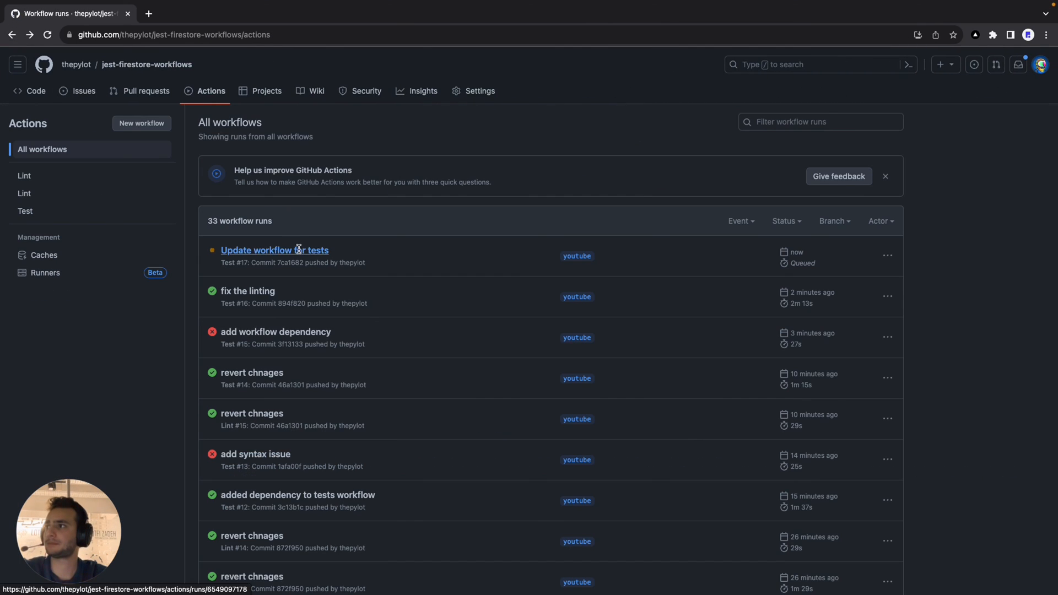
pyautogui.click(275, 251)
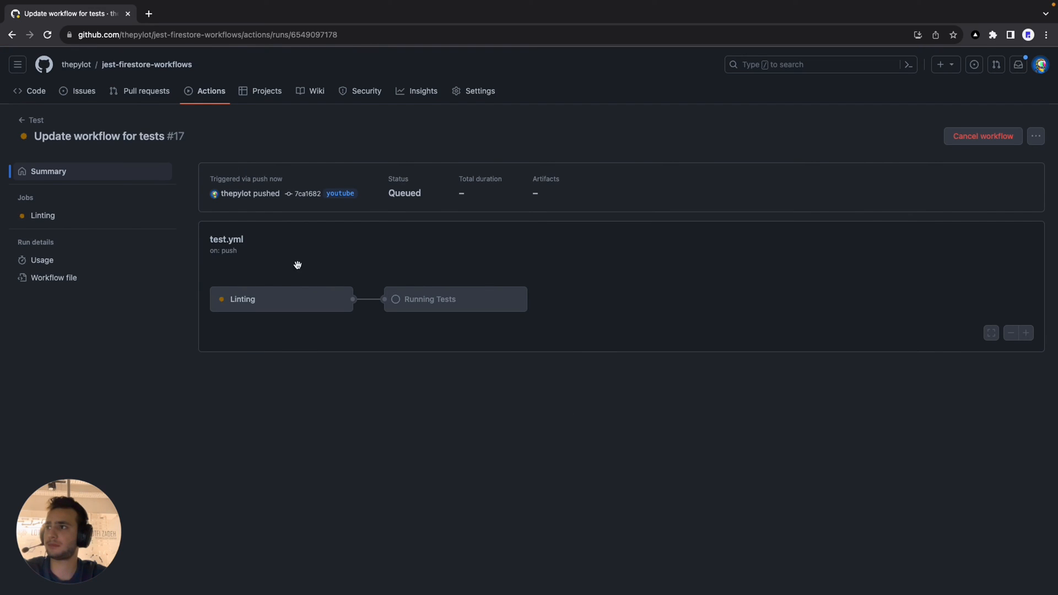
pyautogui.moveTo(596, 386)
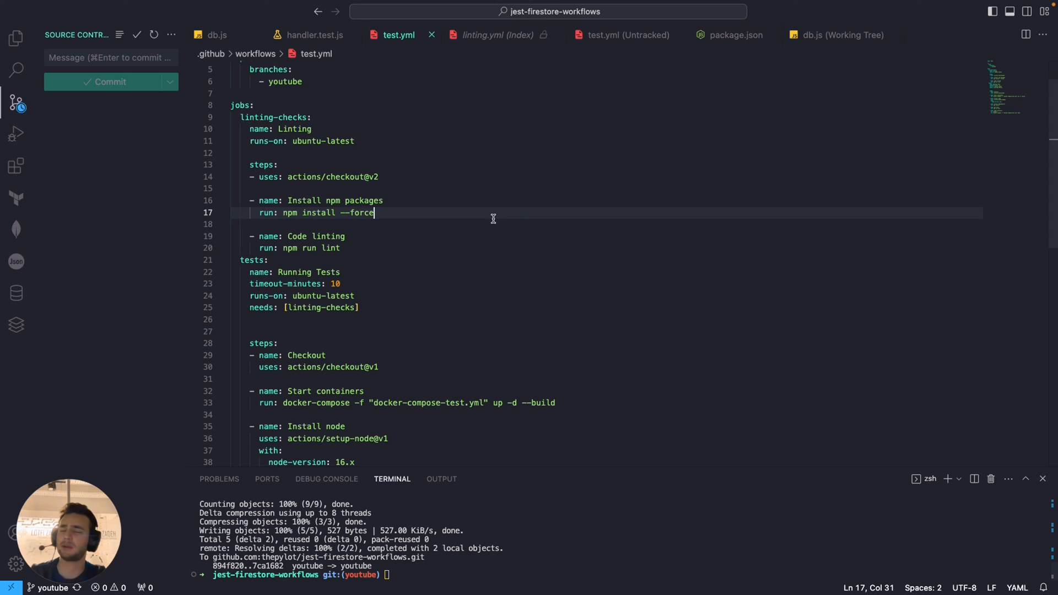
pyautogui.click(16, 38)
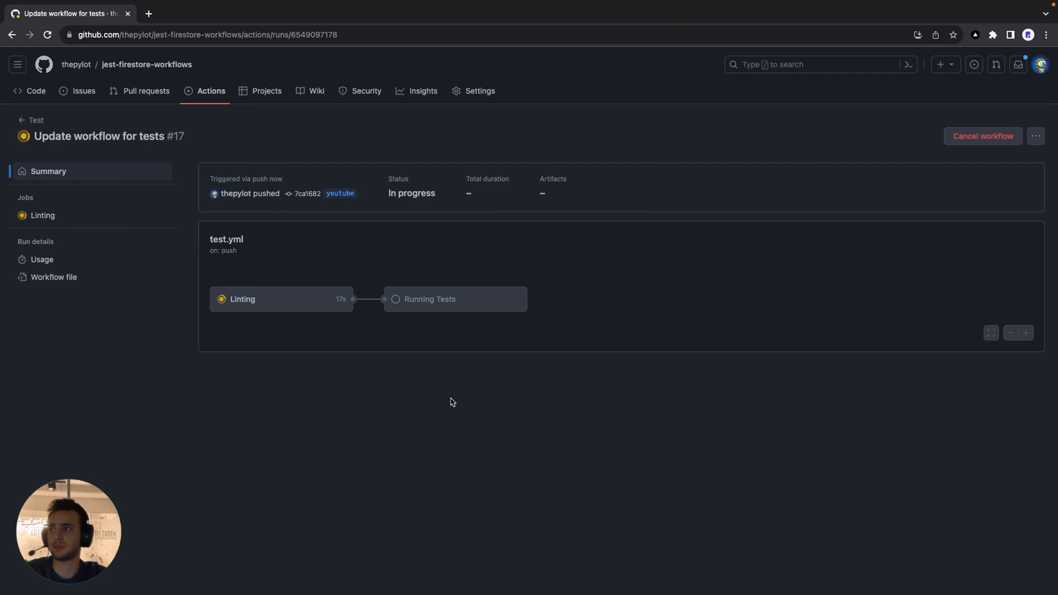
pyautogui.moveTo(464, 348)
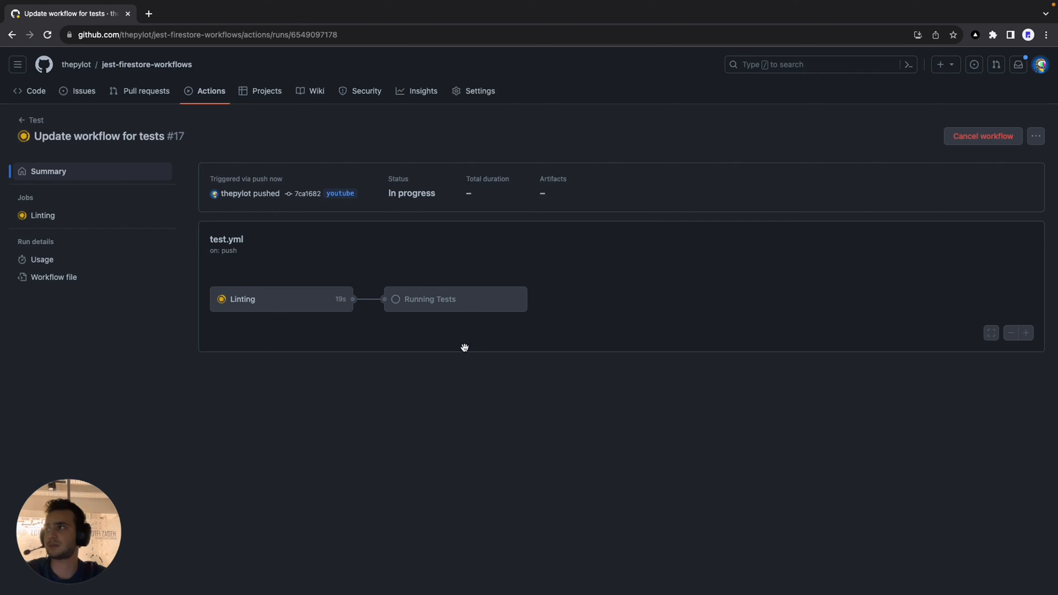
pyautogui.moveTo(352, 305)
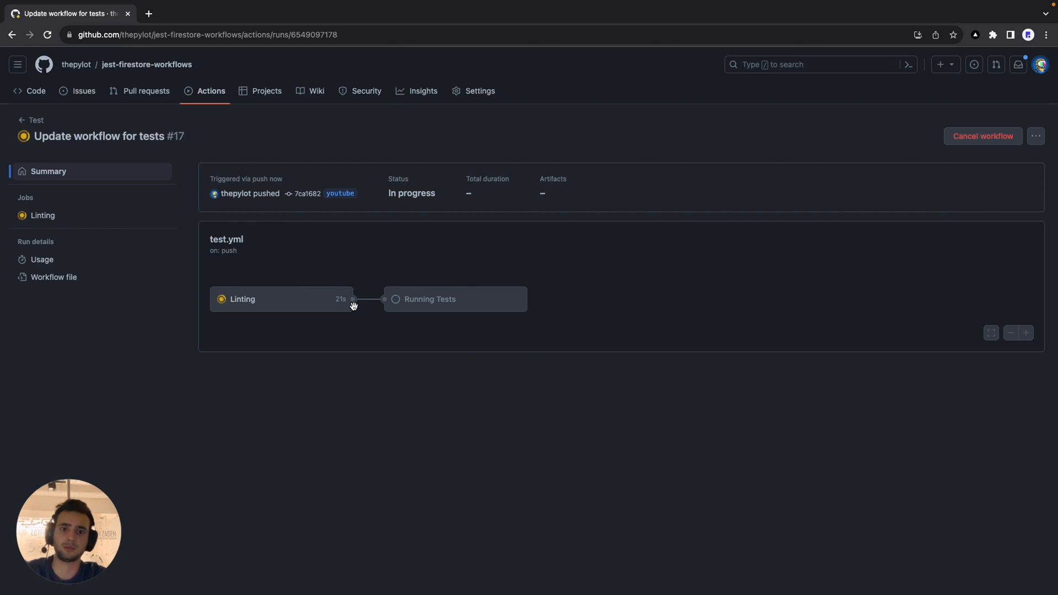
pyautogui.moveTo(415, 362)
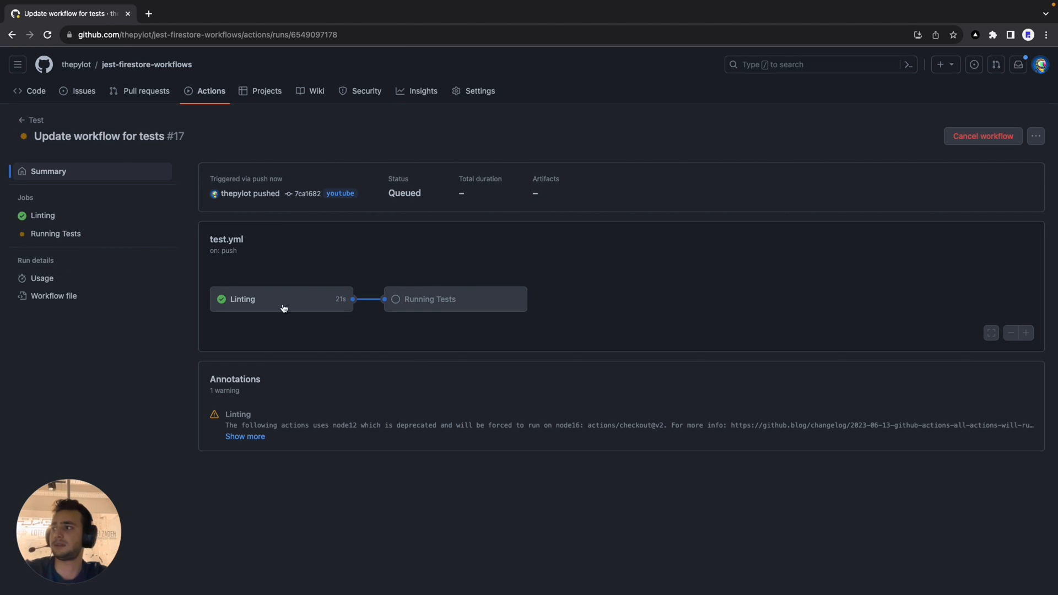
pyautogui.moveTo(420, 302)
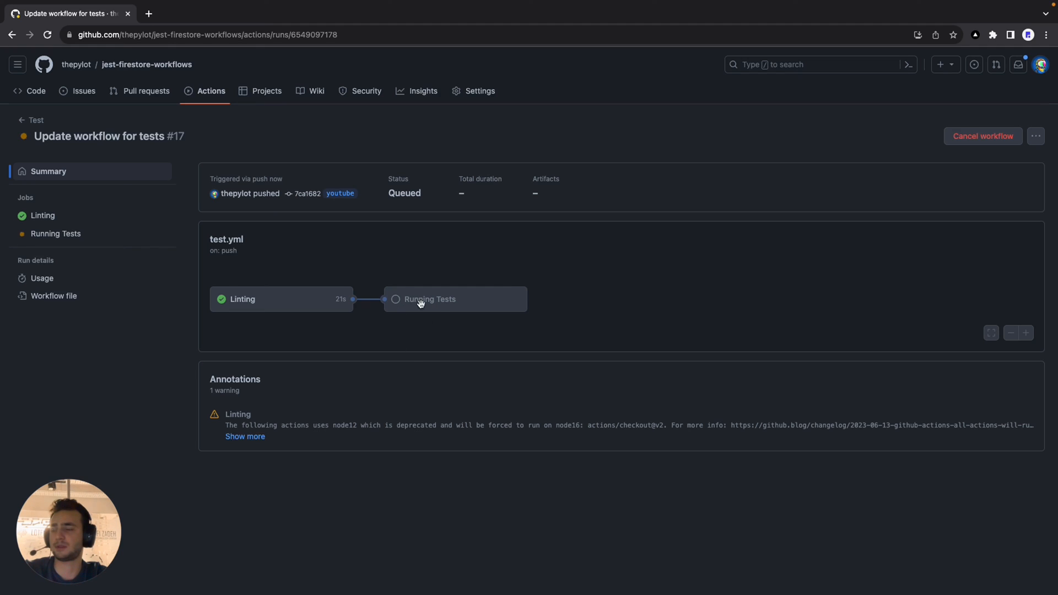